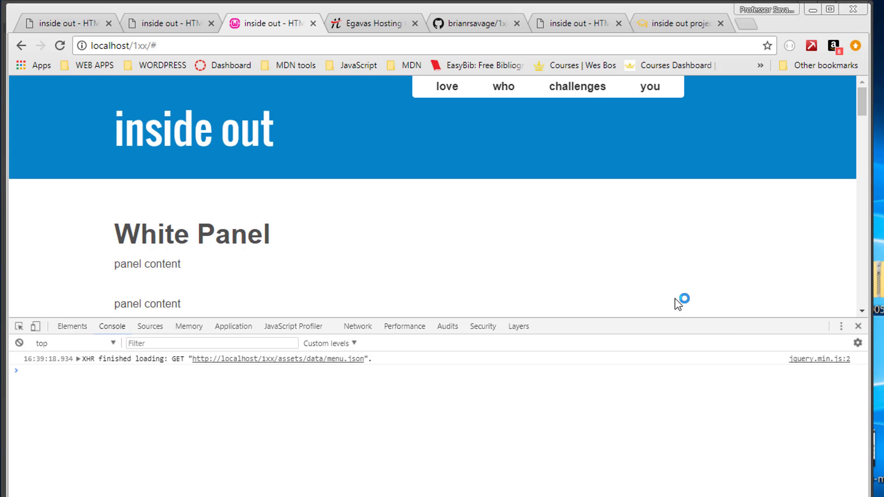
- Bring up the 1xx GitHub repository page and check the Branch: master selector
{"action": "left_click", "coordinate": [477, 23]}
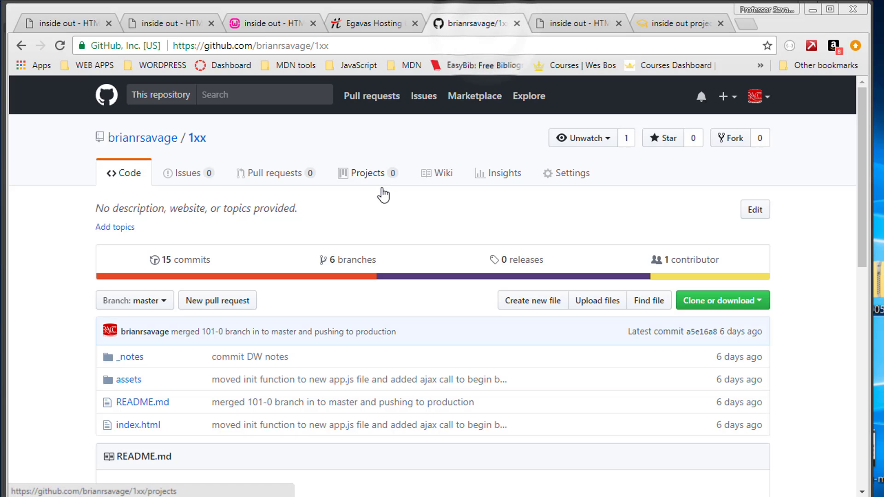
{"action": "left_click", "coordinate": [368, 172]}
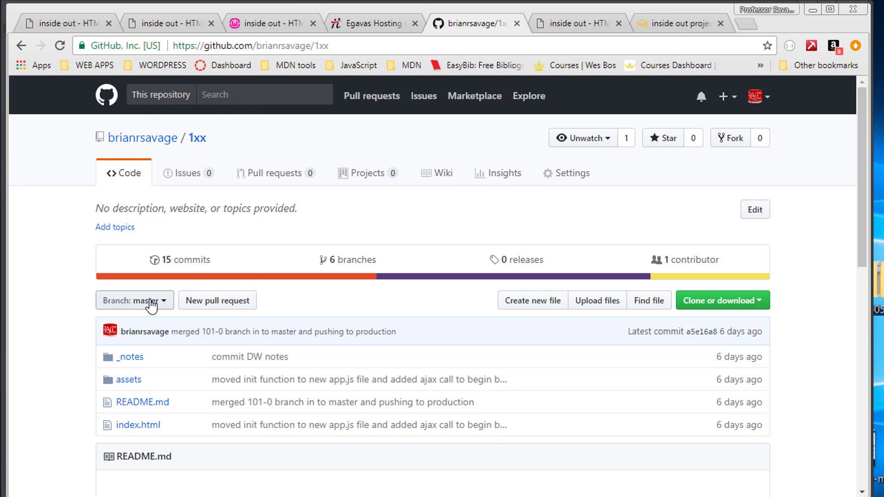
{"action": "left_click", "coordinate": [134, 300]}
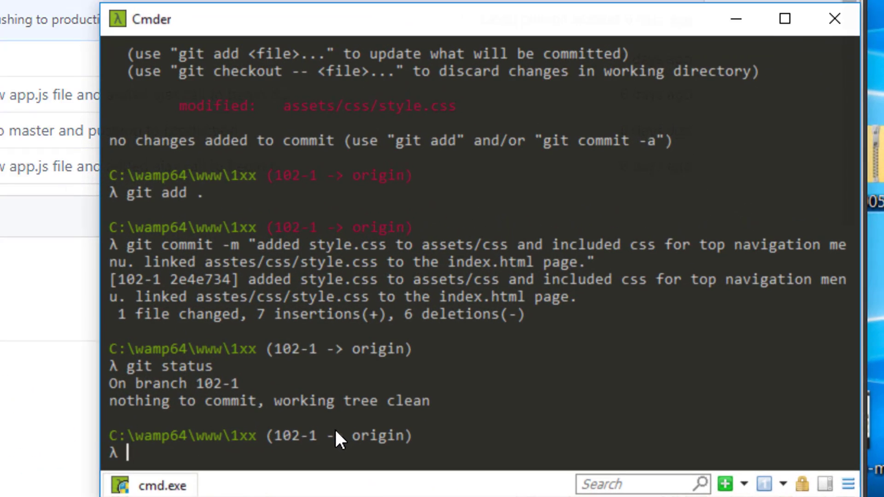
- Check git status and push branch 102-1 to origin, signing in as brianrsa
{"action": "type", "text": "git status"}
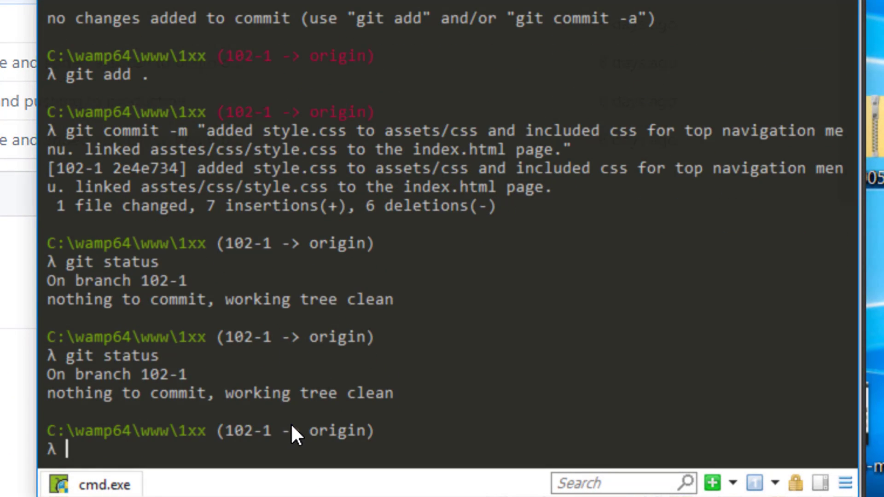
{"action": "type", "text": "g"}
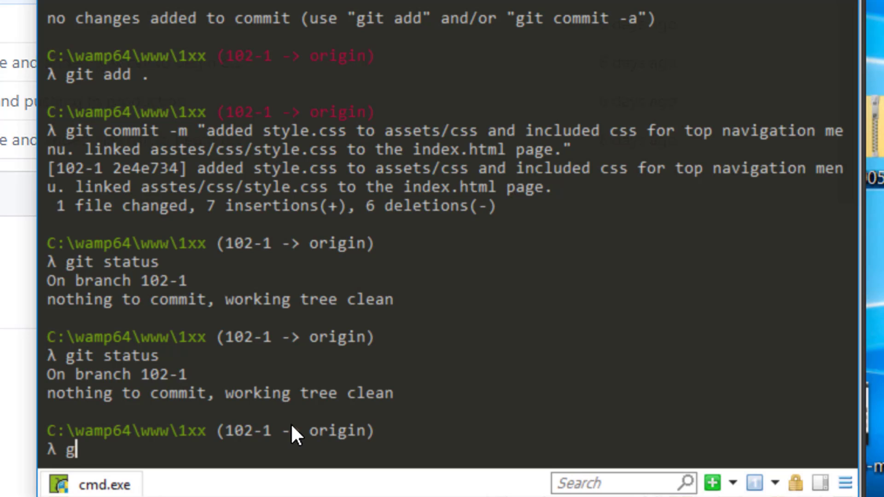
{"action": "type", "text": "it pus"}
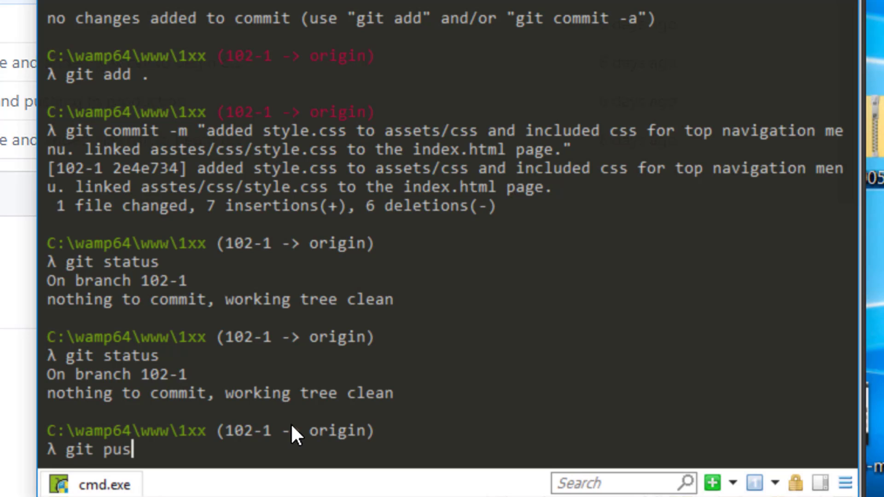
{"action": "type", "text": "h origin"}
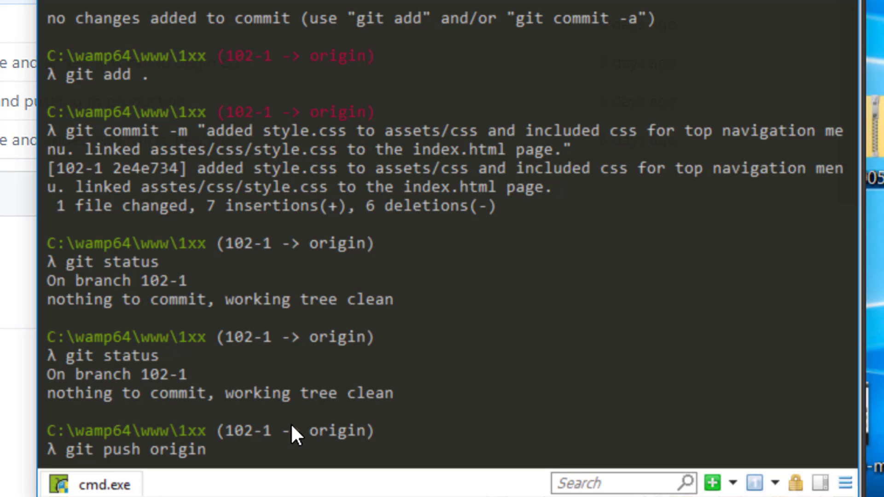
{"action": "type", "text": "102-1"}
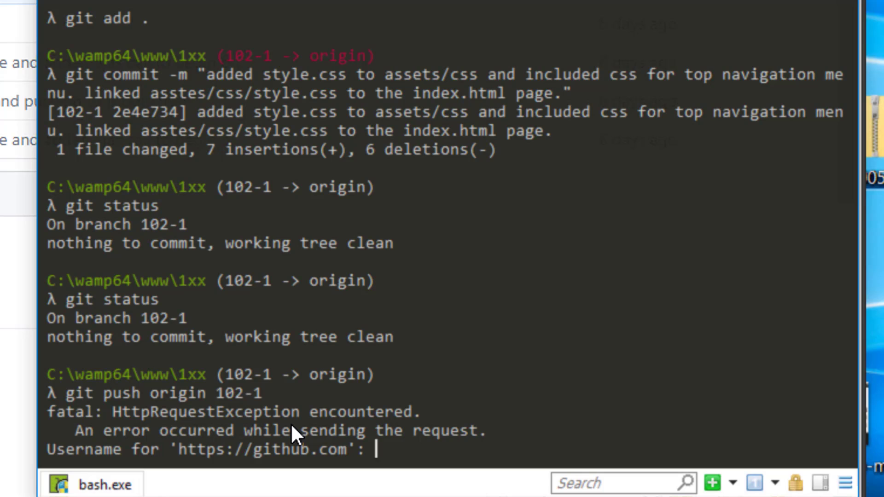
{"action": "type", "text": "brianrsavage"}
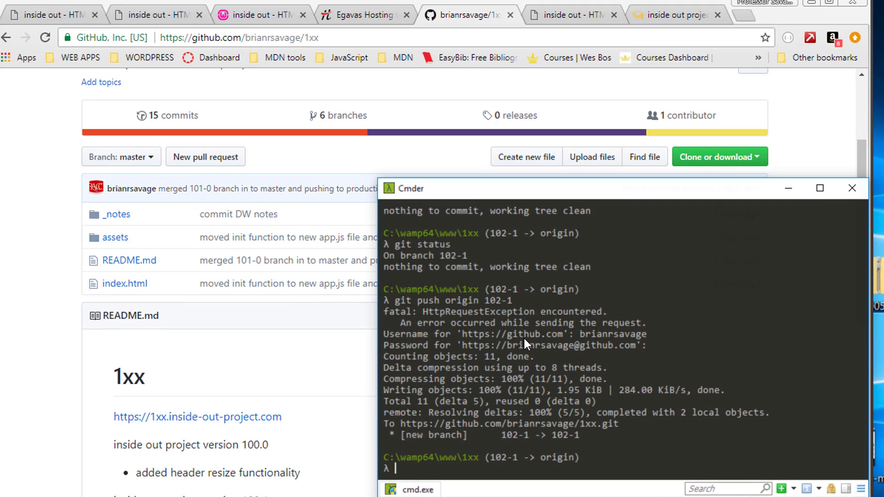
{"action": "mouse_move", "coordinate": [510, 384]}
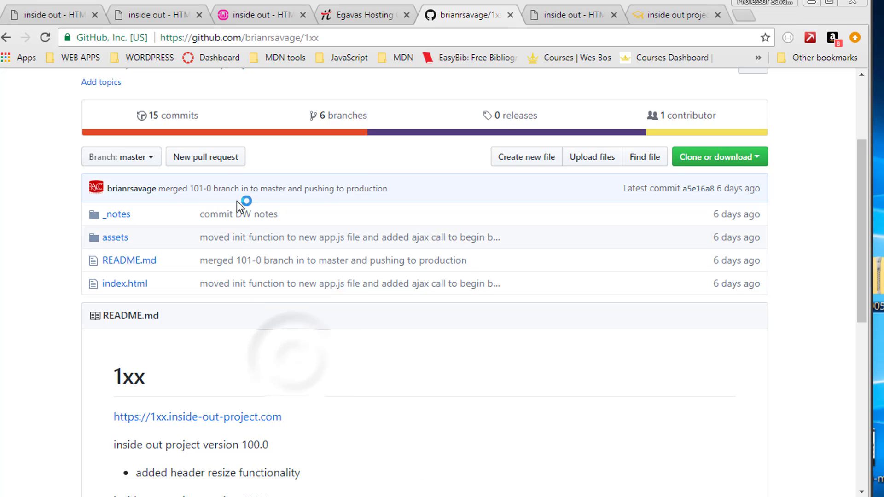
{"action": "mouse_move", "coordinate": [175, 90]}
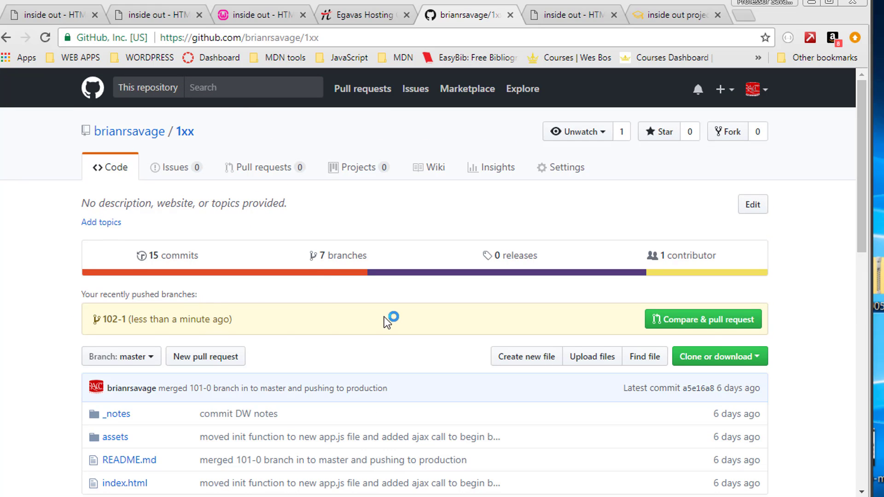
- View branch 102-1 on GitHub and open assets/css to find style.css
{"action": "scroll", "scroll_direction": "down", "scroll_amount": 3}
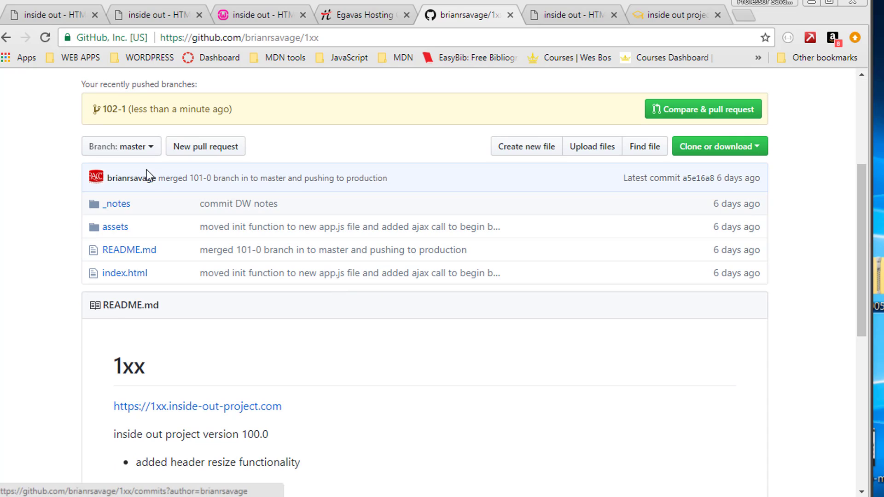
{"action": "left_click", "coordinate": [121, 146]}
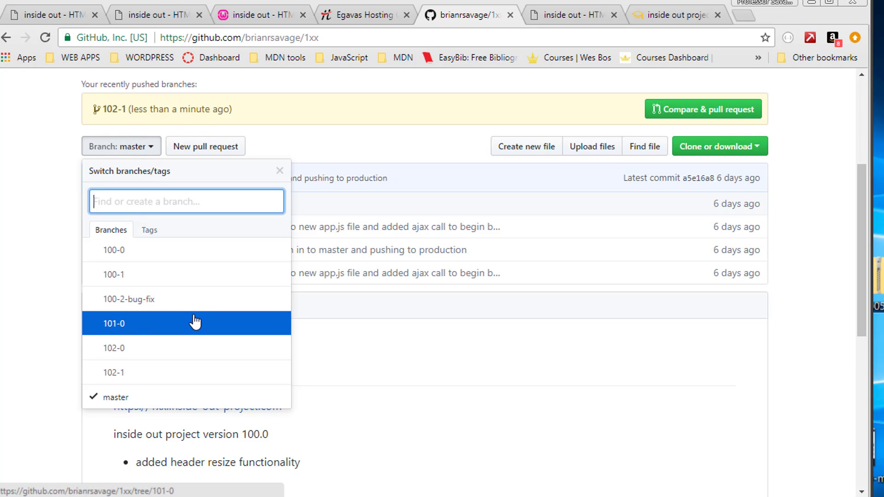
{"action": "mouse_move", "coordinate": [176, 348]}
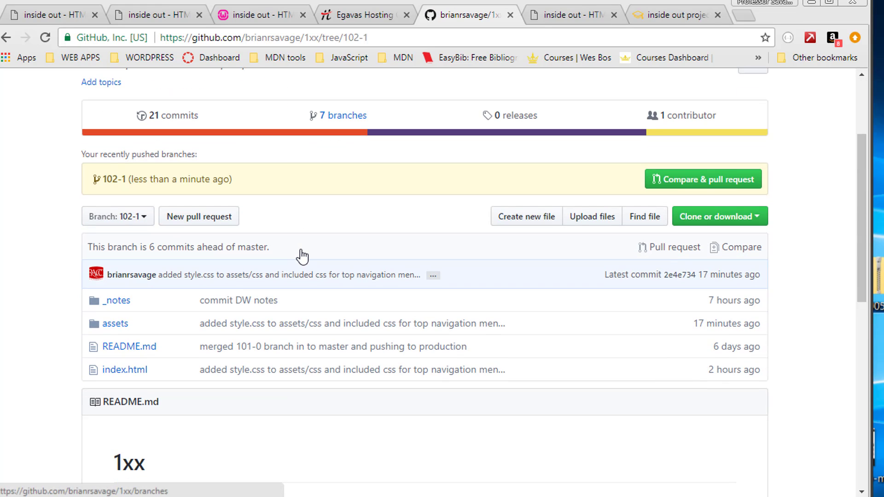
{"action": "left_click", "coordinate": [115, 324]}
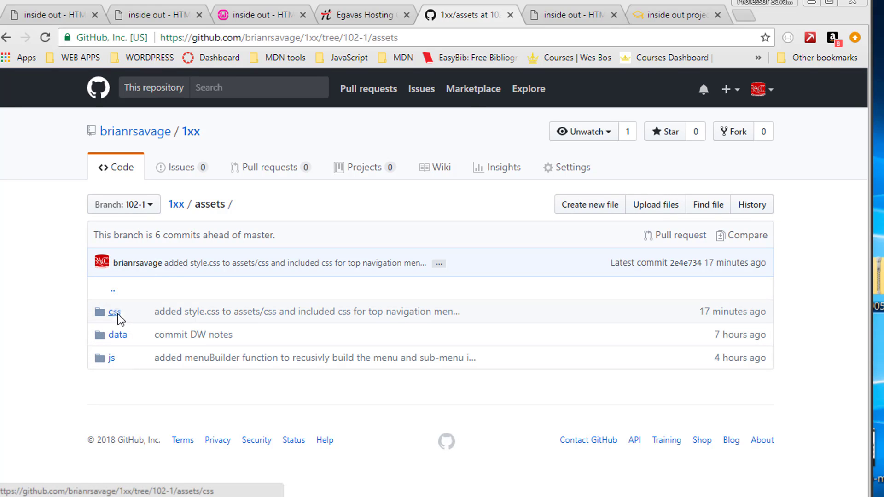
{"action": "left_click", "coordinate": [115, 311]}
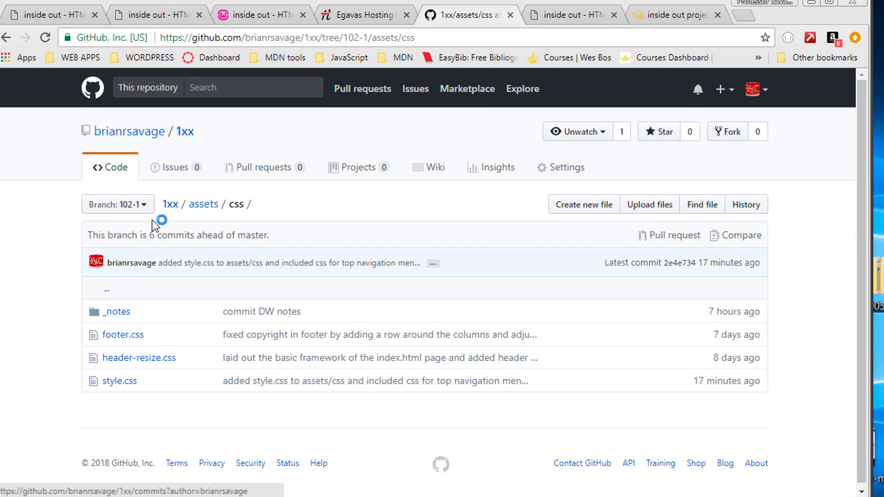
- Switch the branch selector back to master and return to the 1xx repo page
{"action": "left_click", "coordinate": [118, 205]}
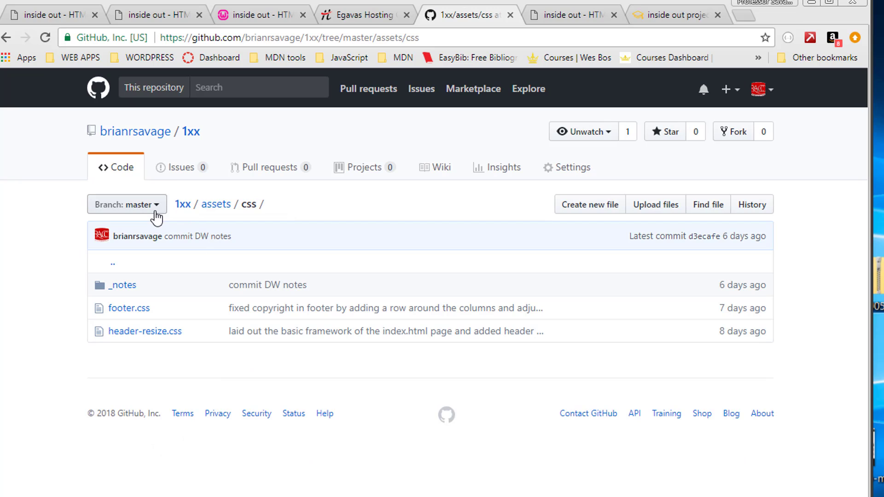
{"action": "left_click", "coordinate": [191, 131]}
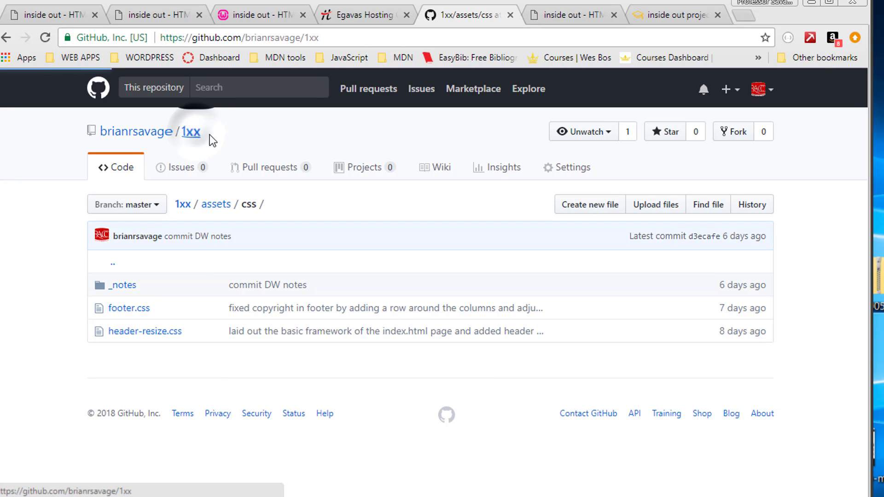
{"action": "left_click", "coordinate": [191, 131]}
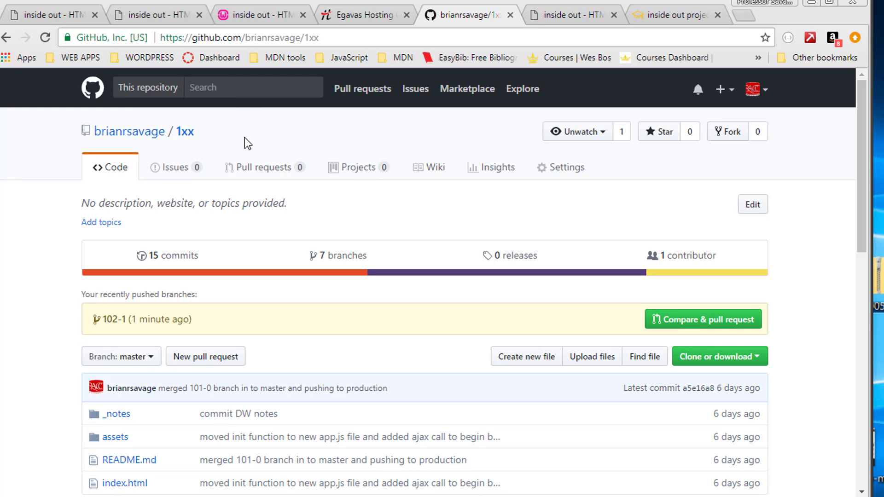
{"action": "mouse_move", "coordinate": [525, 32]}
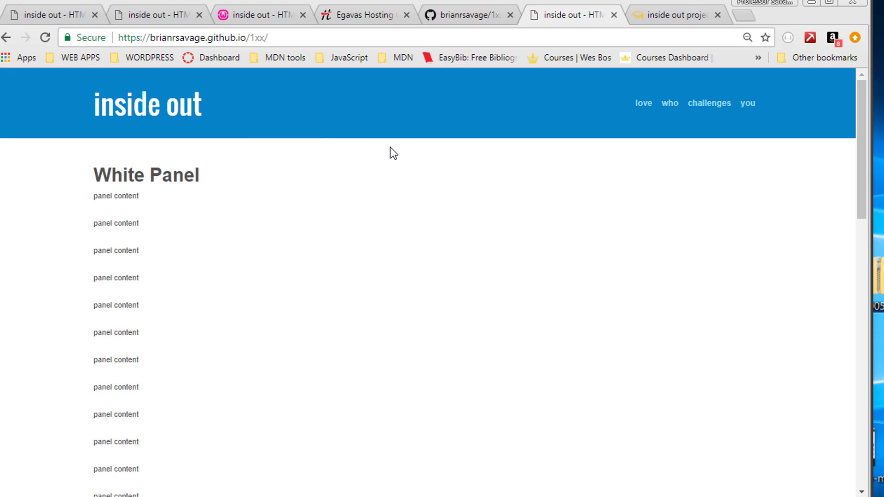
{"action": "mouse_move", "coordinate": [577, 232]}
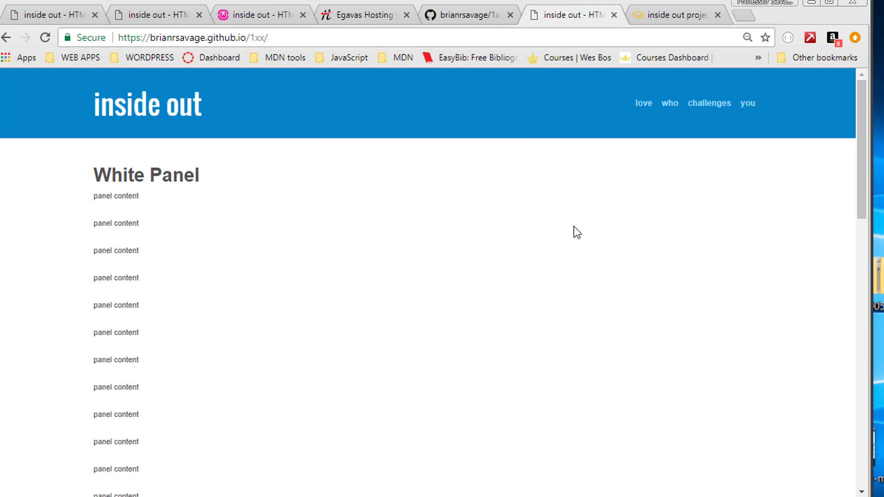
{"action": "mouse_move", "coordinate": [570, 231]}
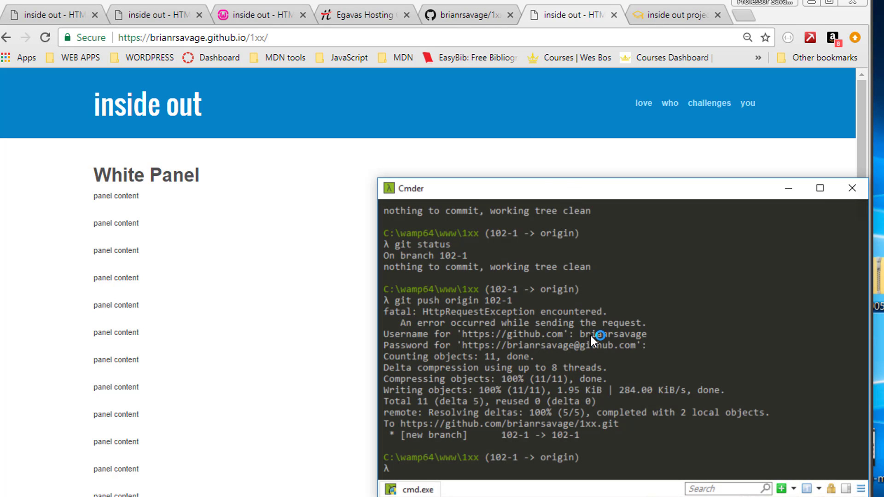
- Run git checkout master and start typing the git merge command
{"action": "type", "text": "git c"}
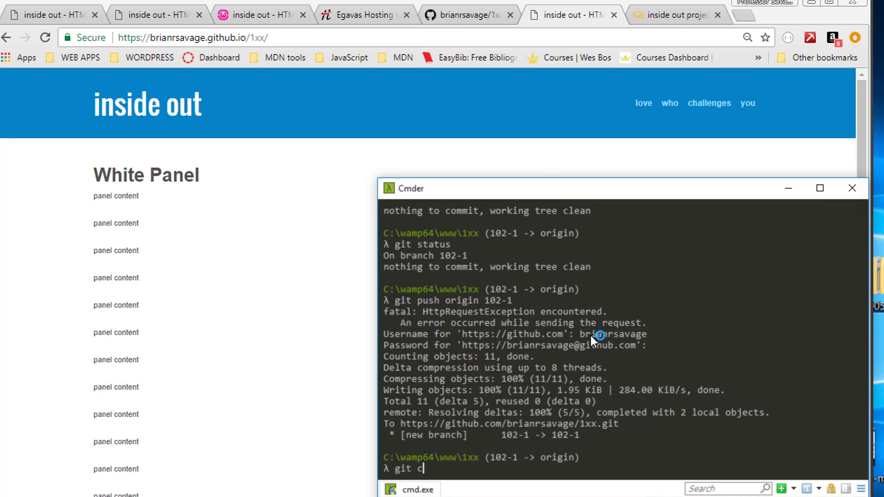
{"action": "type", "text": "heckout ma"}
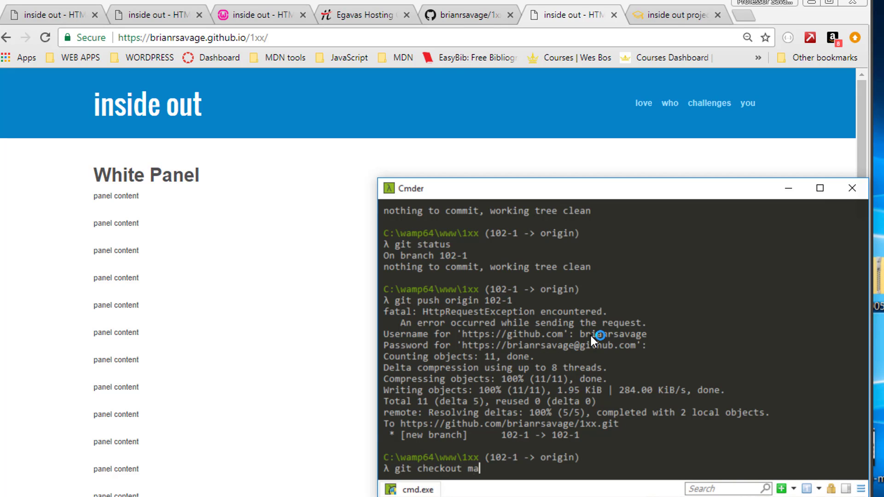
{"action": "type", "text": "ster"}
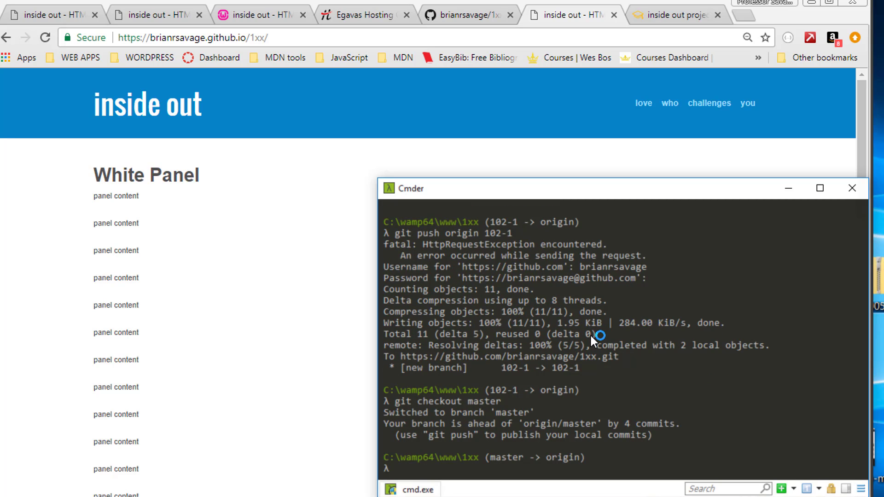
{"action": "type", "text": "git"}
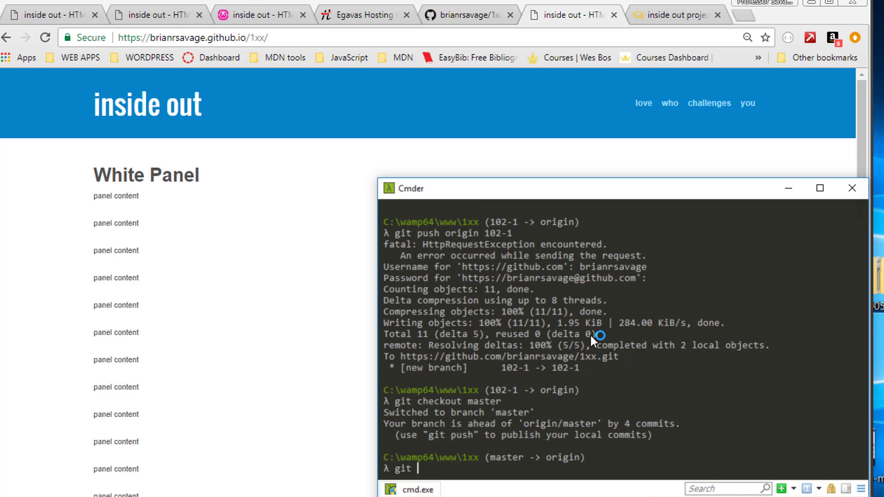
{"action": "type", "text": "m"}
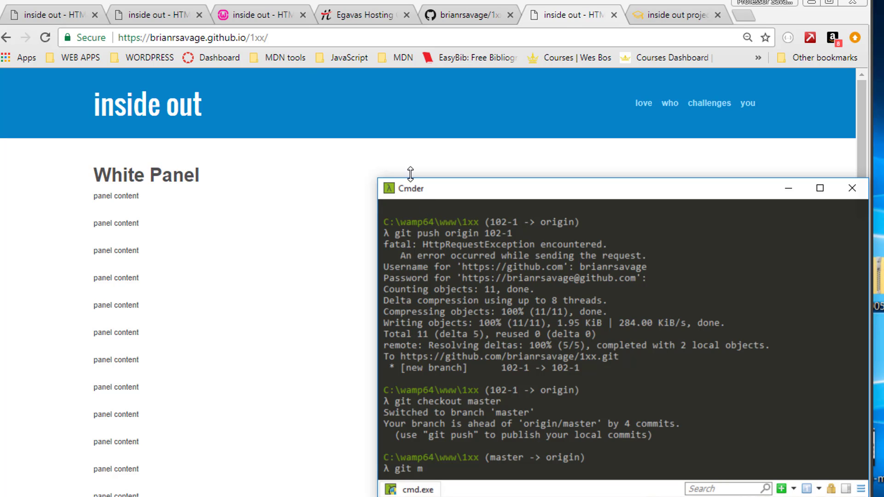
{"action": "left_click", "coordinate": [259, 14]}
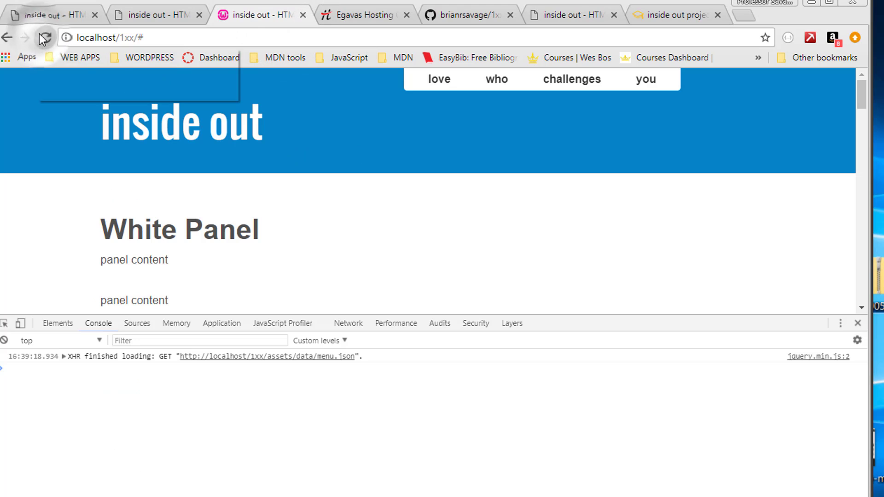
- Reload localhost/1xx so the header shows only the 'love' menu item
{"action": "left_click", "coordinate": [45, 37]}
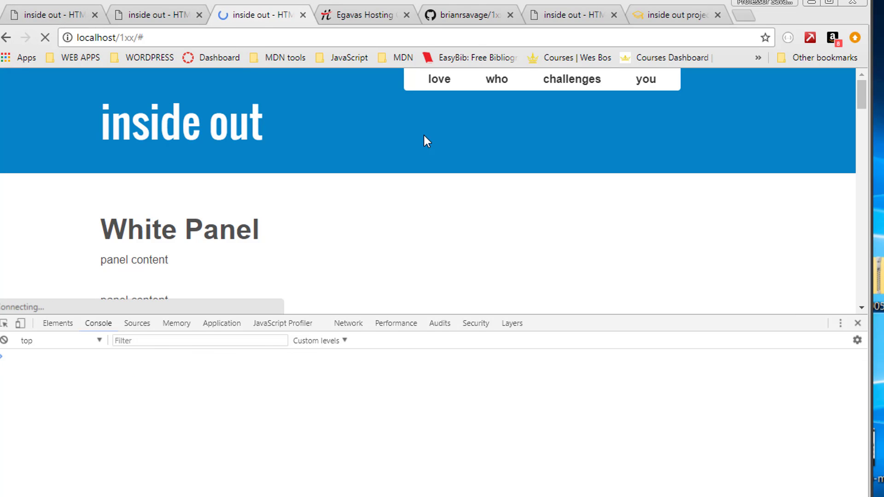
{"action": "left_click", "coordinate": [44, 37]}
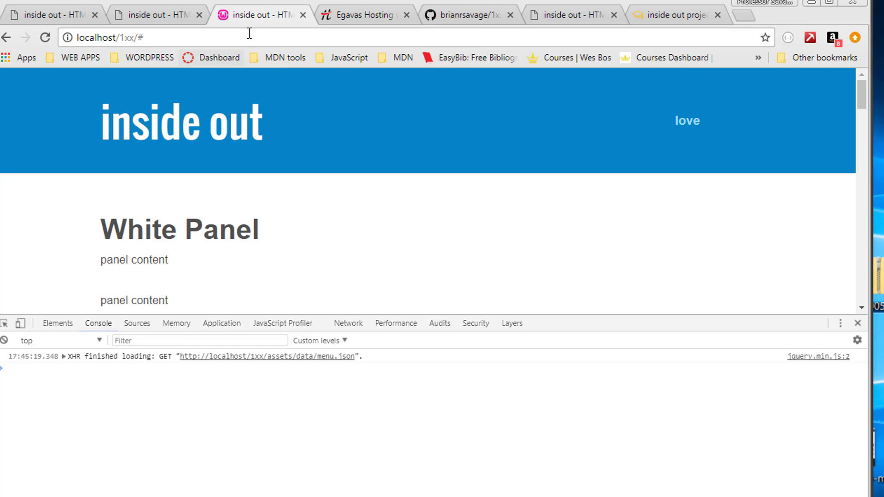
{"action": "mouse_move", "coordinate": [144, 14]}
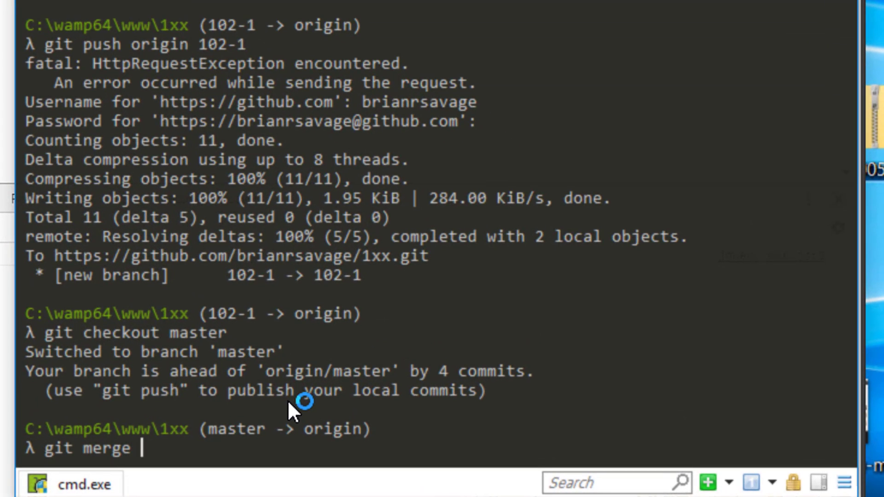
- Finish git merge 102-1, fast-forwarding master with style.css and index.html changes
{"action": "type", "text": "102"}
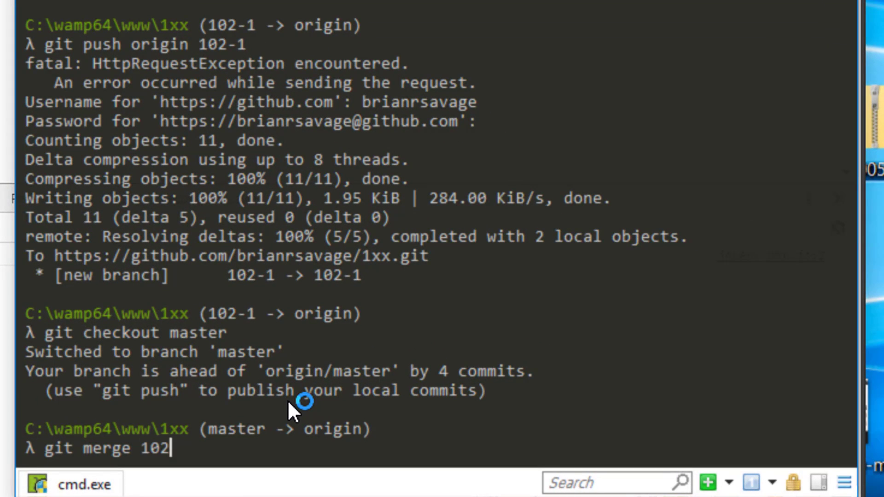
{"action": "type", "text": "-1"}
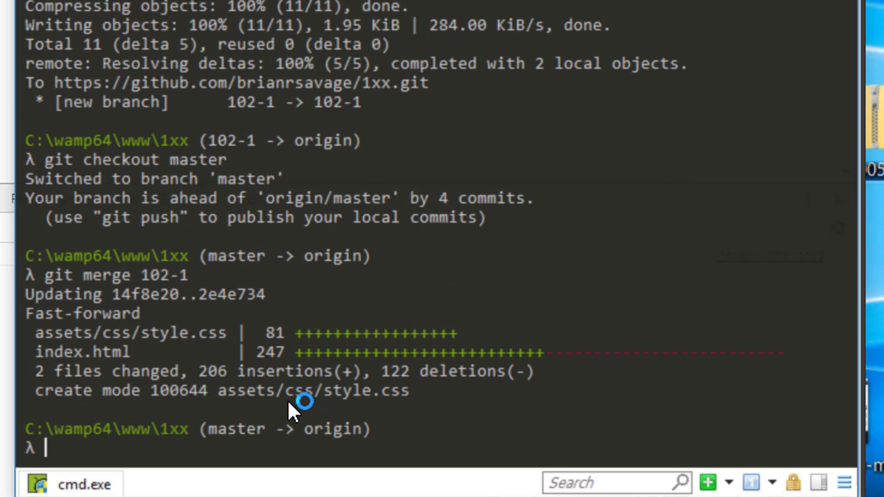
{"action": "mouse_move", "coordinate": [254, 381]}
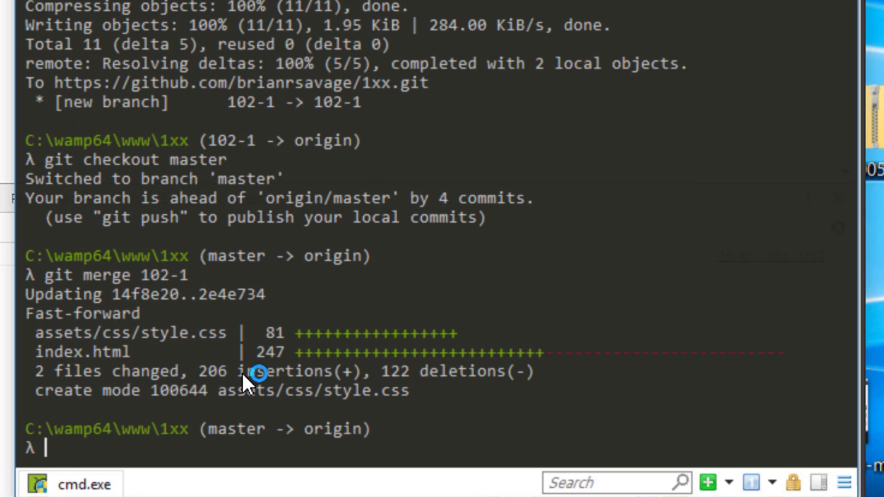
{"action": "mouse_move", "coordinate": [299, 358]}
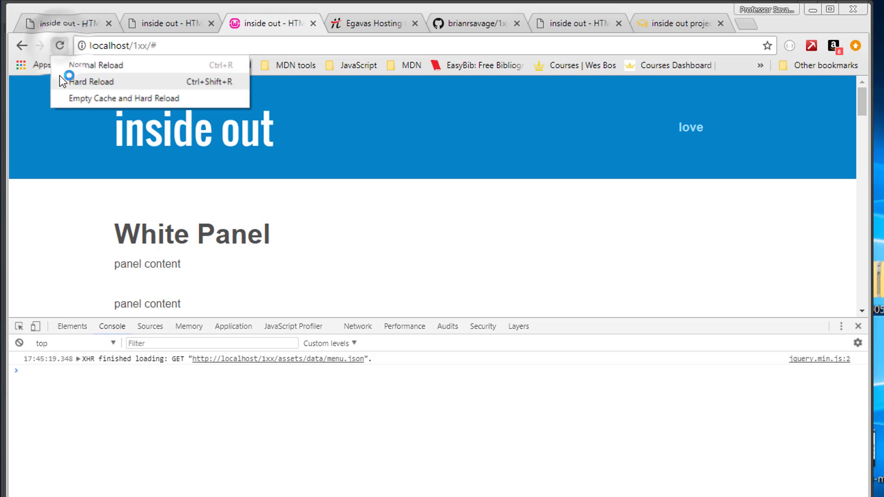
- Hard-reload the local site to show the full menu with dropdown submenus
{"action": "left_click", "coordinate": [93, 81]}
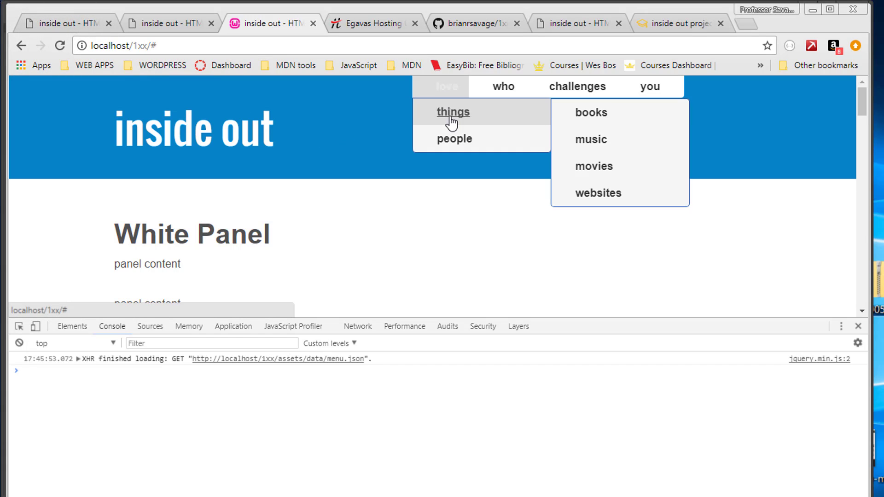
{"action": "mouse_move", "coordinate": [577, 86]}
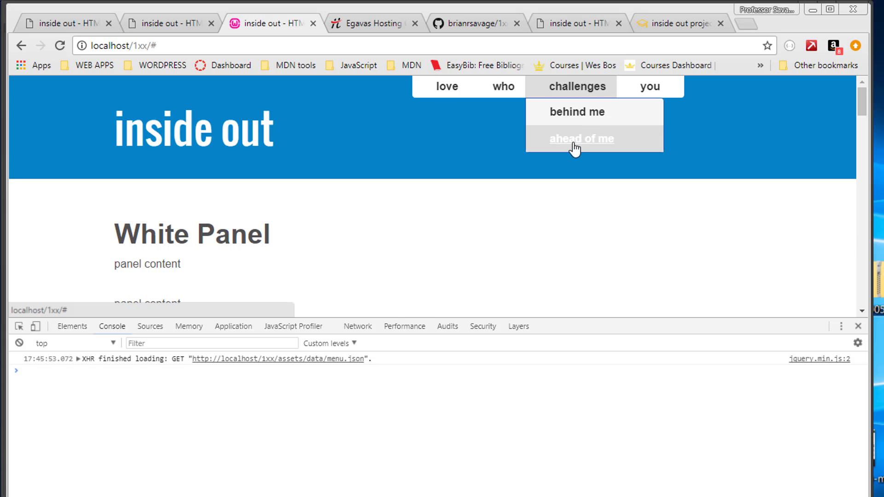
{"action": "mouse_move", "coordinate": [398, 154]}
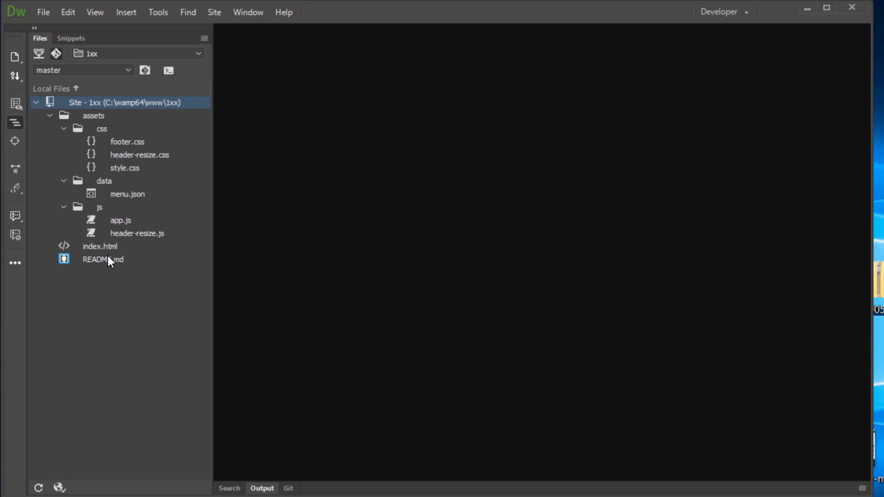
- Open README.md and write a version entry noting 'completed menuBuilder function in app.js'
{"action": "right_click", "coordinate": [103, 260]}
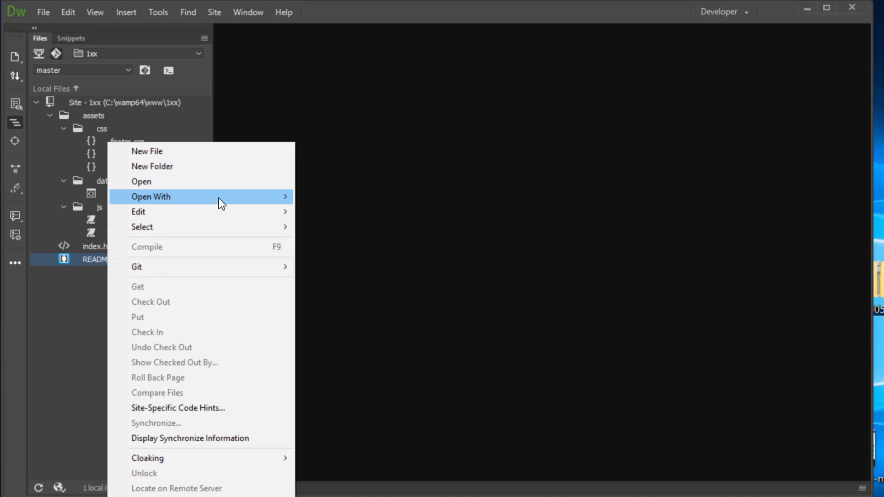
{"action": "left_click", "coordinate": [141, 181]}
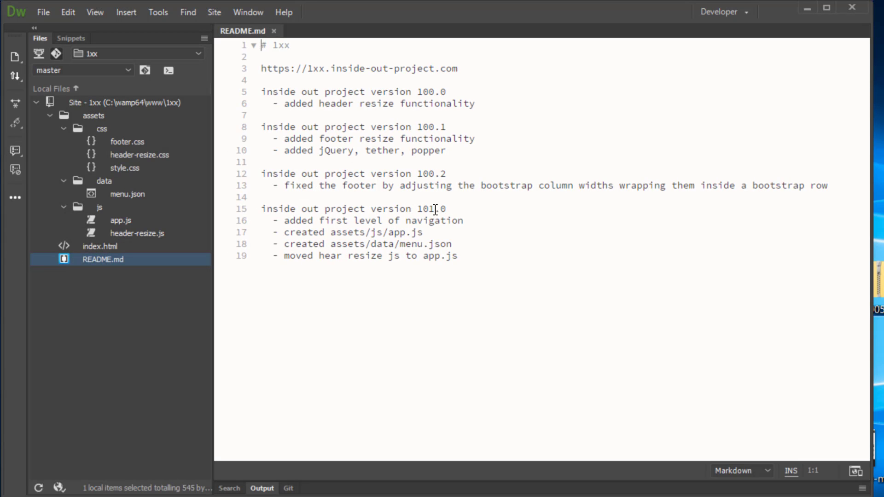
{"action": "left_click_drag", "start_coordinate": [287, 209], "coordinate": [445, 209]}
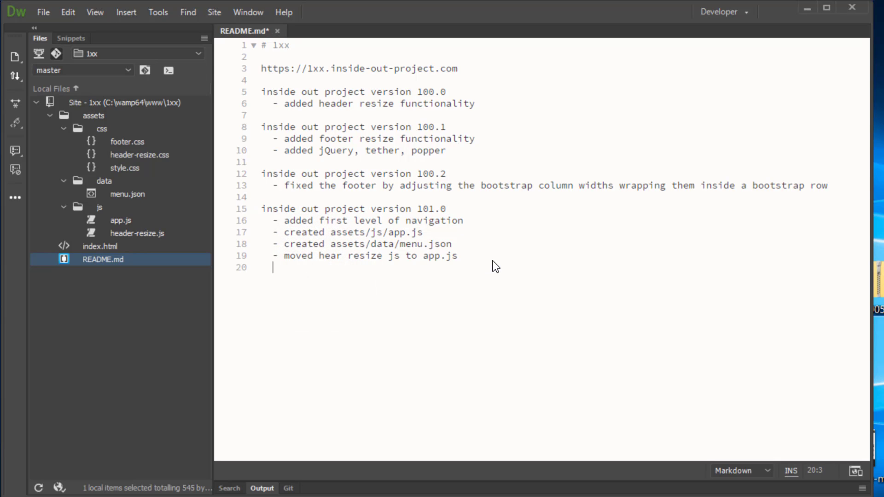
{"action": "type", "text": "inside out project version 101.0"}
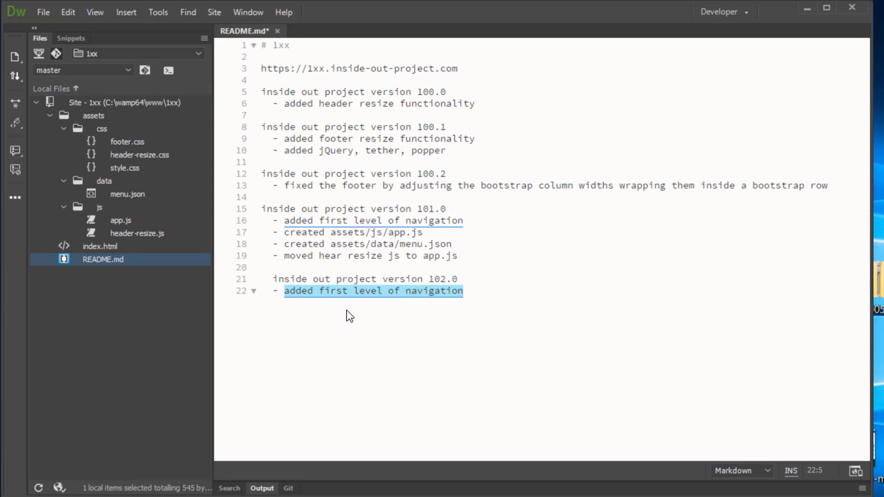
{"action": "type", "text": "complete"}
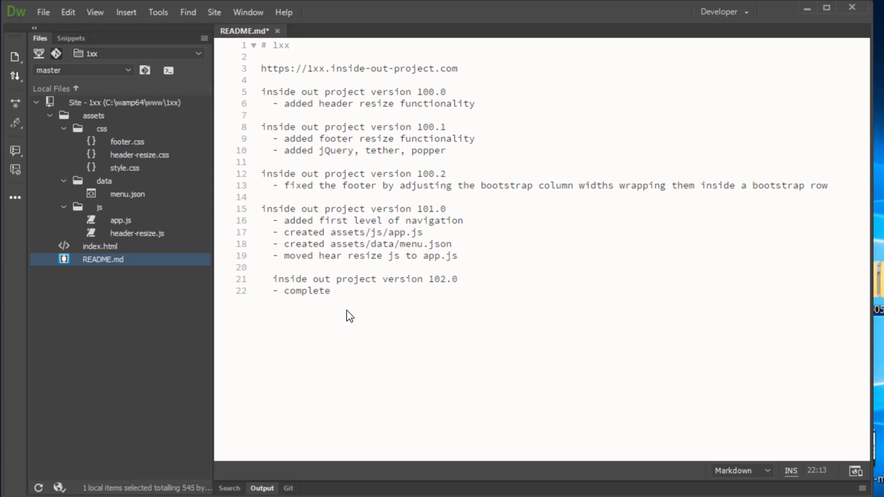
{"action": "type", "text": "d menuB"}
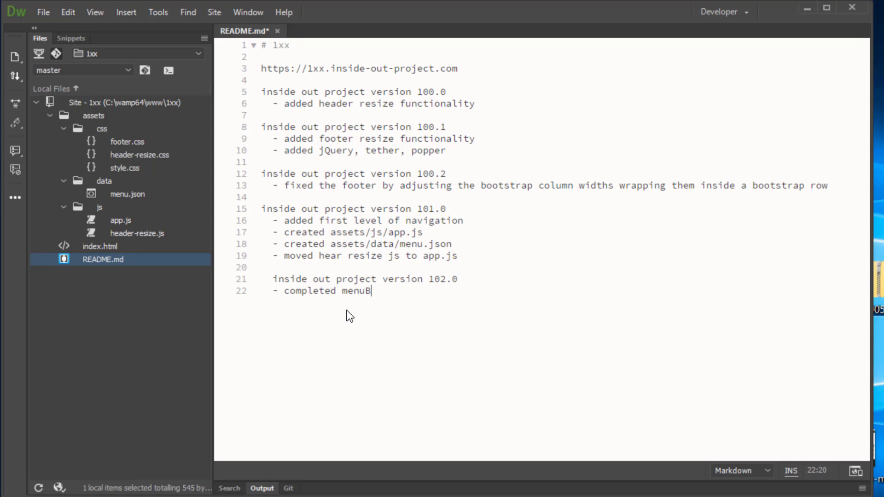
{"action": "type", "text": "uilder fun"}
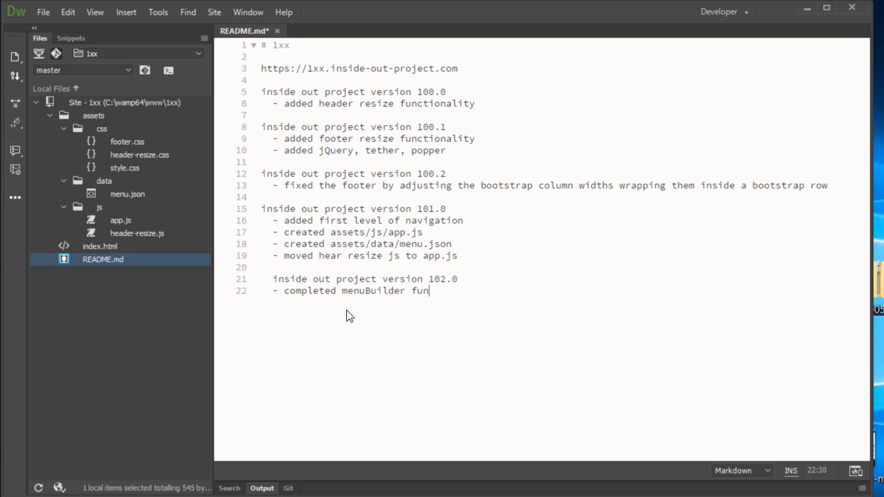
{"action": "type", "text": "ction in ap"}
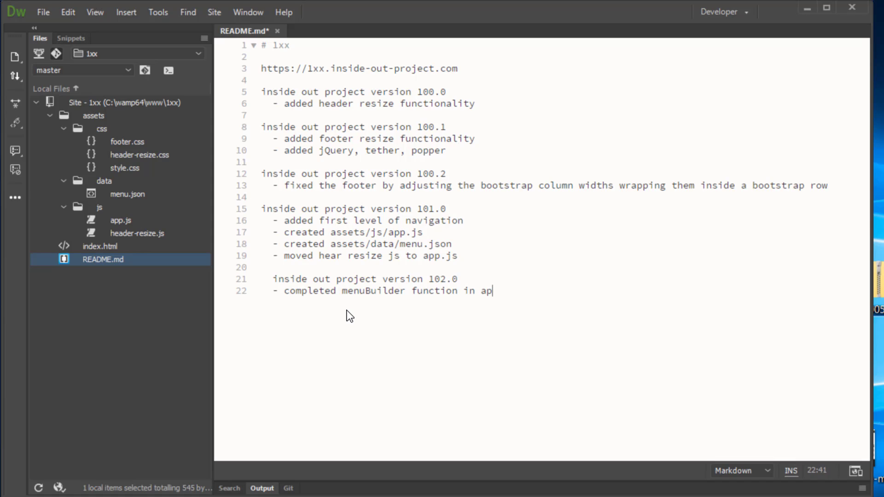
{"action": "type", "text": "p.js"}
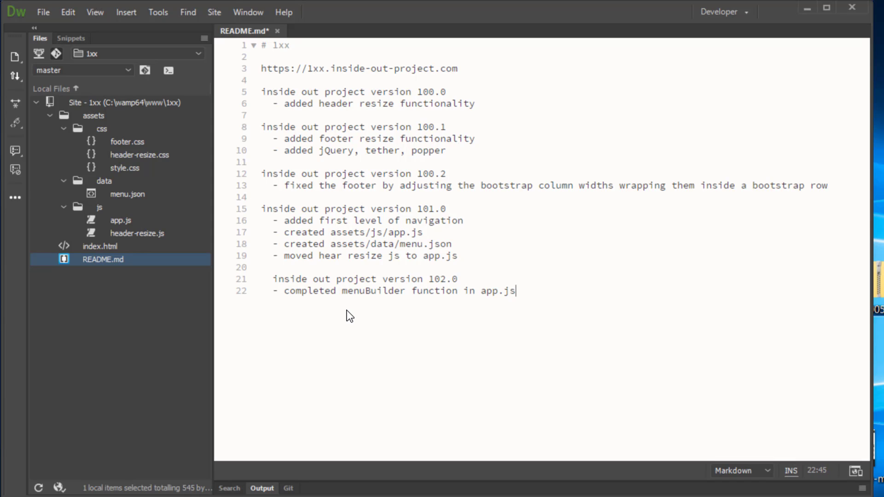
- Add the note '- completed nav through menuBuilder function with recursion' on a new line
{"action": "key", "text": "enter"}
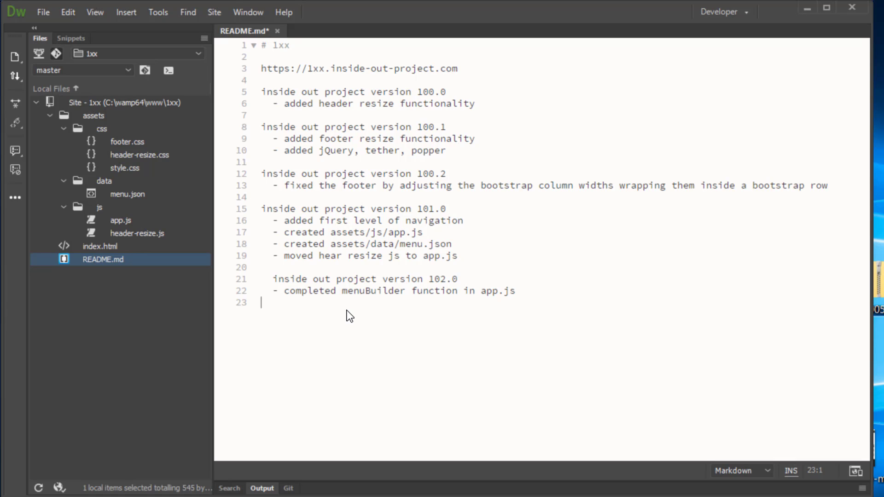
{"action": "type", "text": "-"}
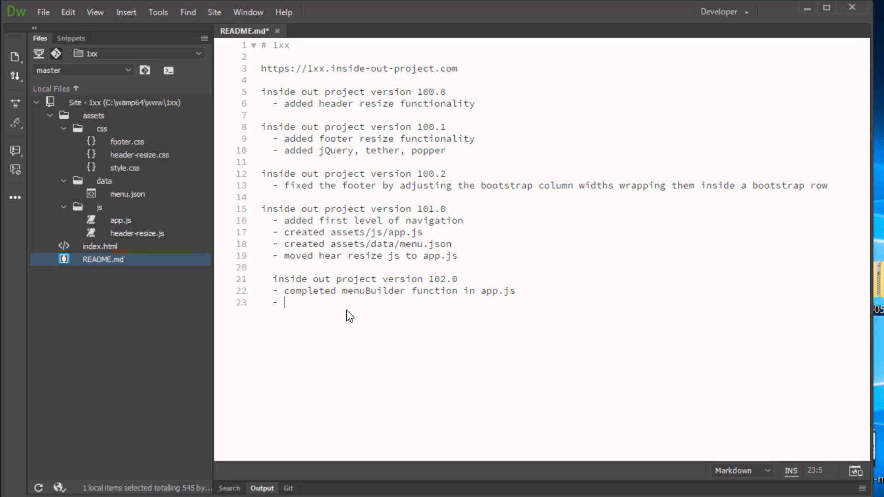
{"action": "type", "text": "comp"}
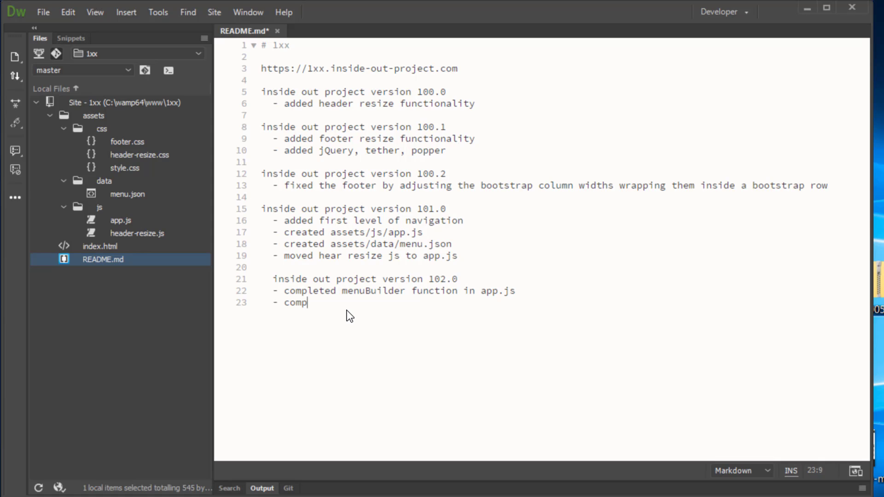
{"action": "type", "text": "leted na"}
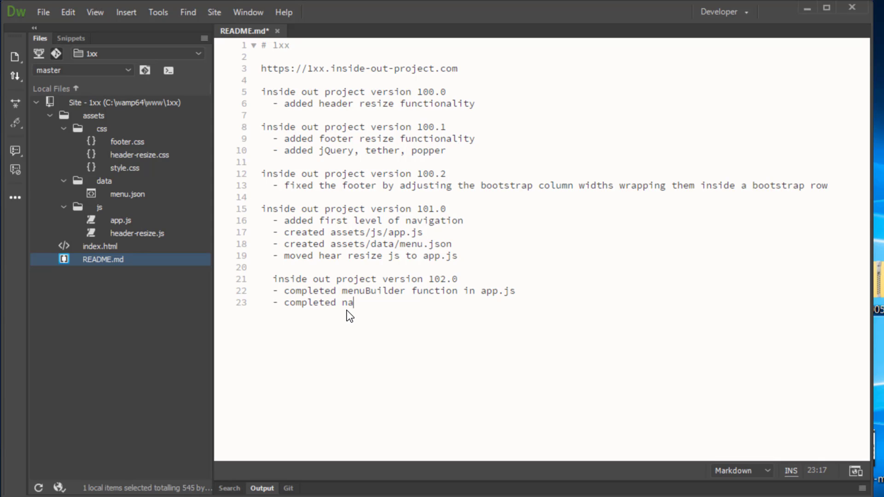
{"action": "type", "text": "v t"}
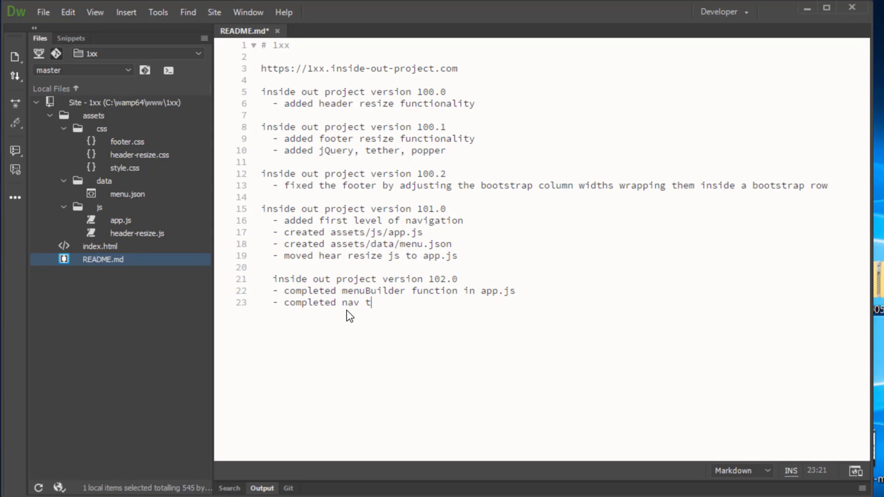
{"action": "type", "text": "hrough"}
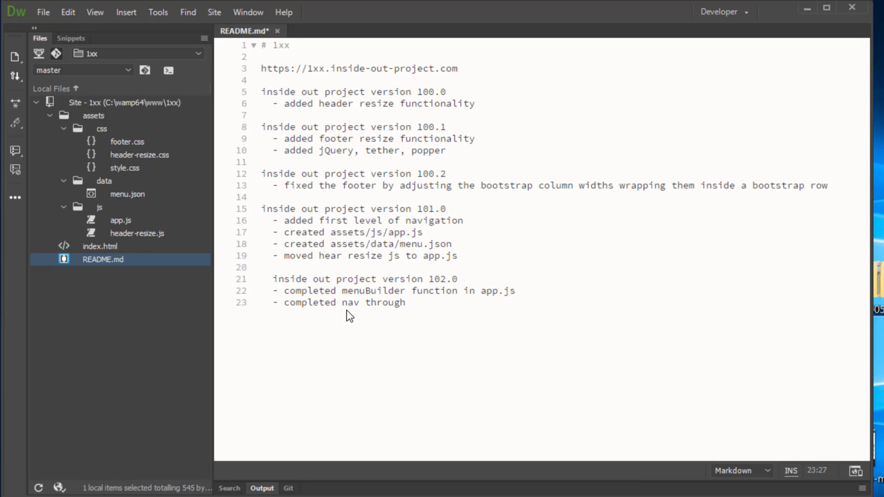
{"action": "type", "text": "menuBui"}
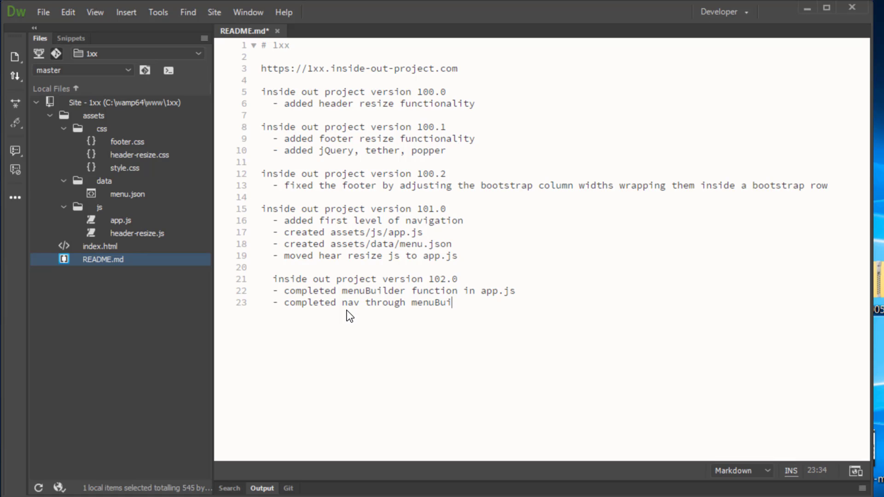
{"action": "type", "text": "lder functi"}
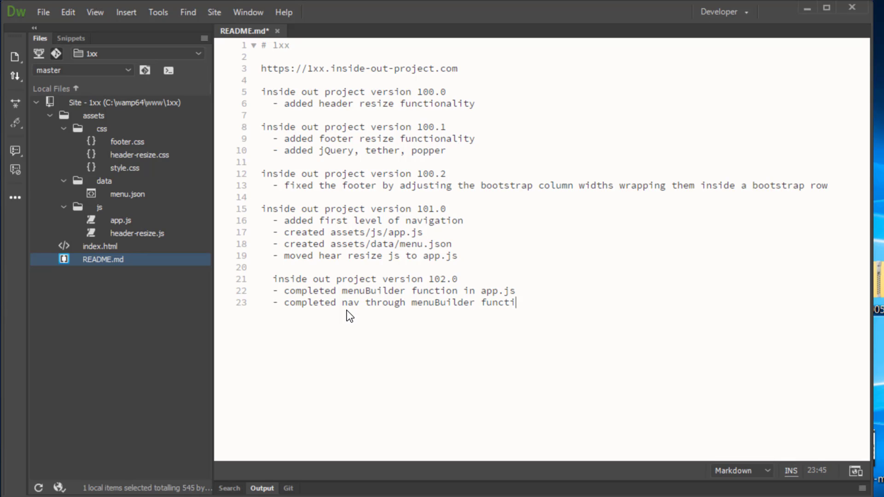
{"action": "type", "text": "on with re"}
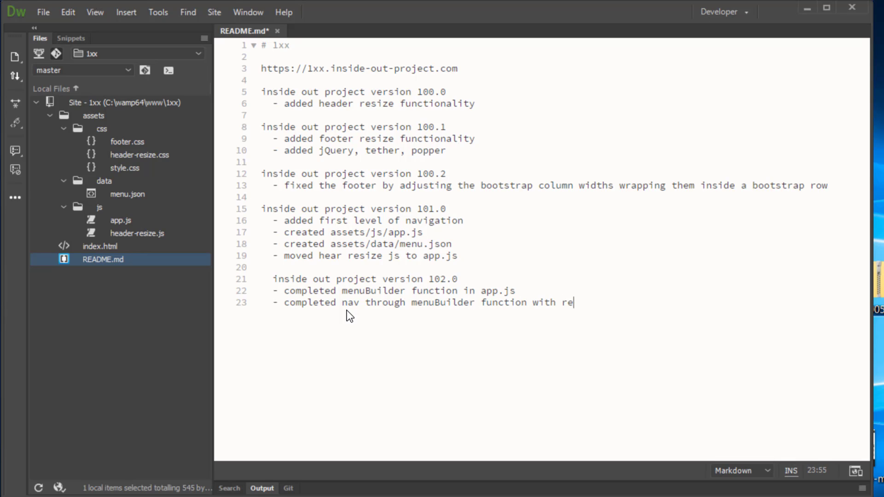
{"action": "type", "text": "cursion"}
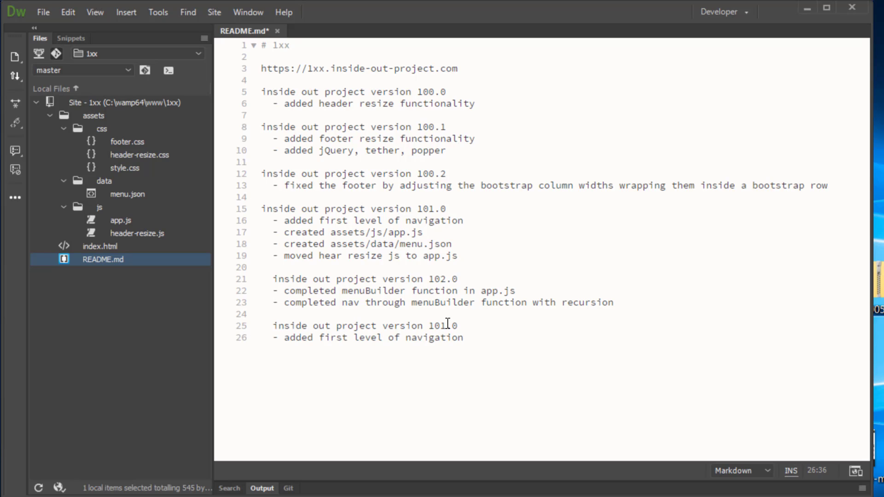
- Change the copied entry to version 102.1 'completed css for navigation', then save and close README
{"action": "double_click", "coordinate": [437, 326]}
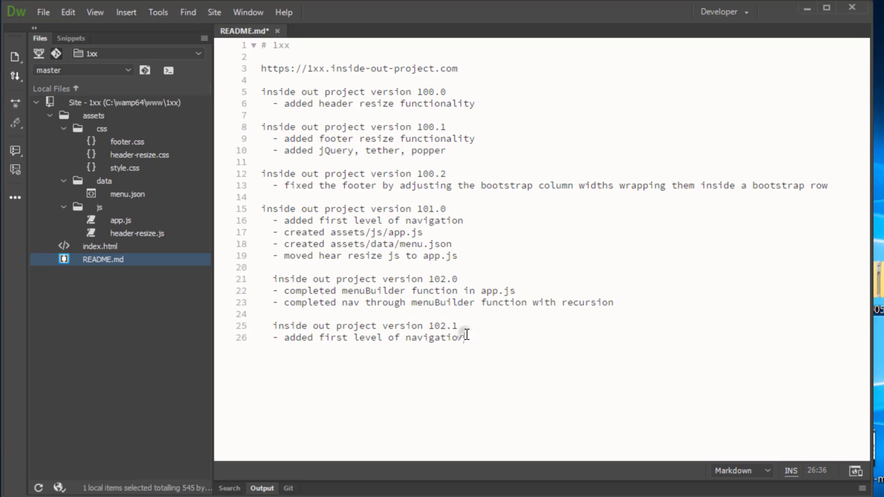
{"action": "double_click", "coordinate": [367, 338]}
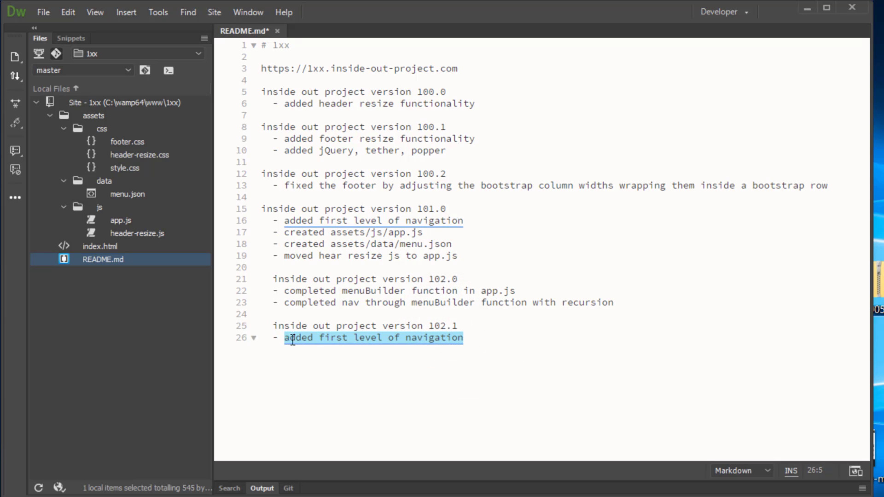
{"action": "type", "text": "completed css"}
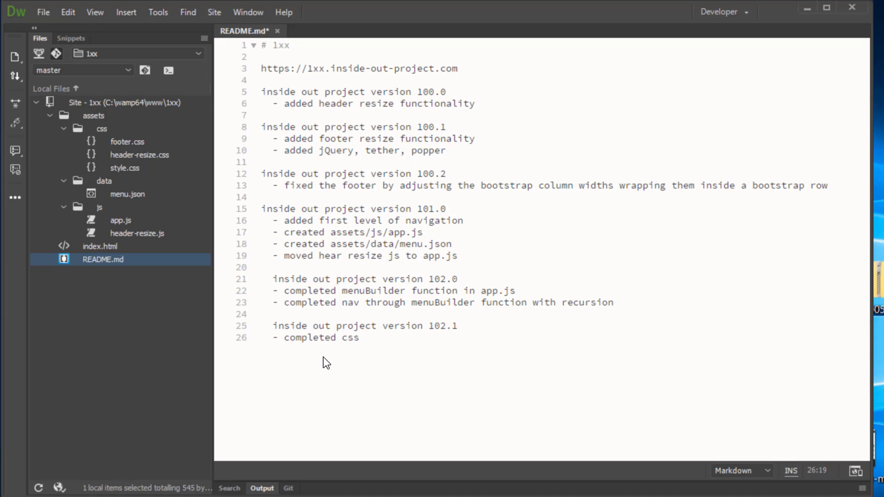
{"action": "type", "text": "for na"}
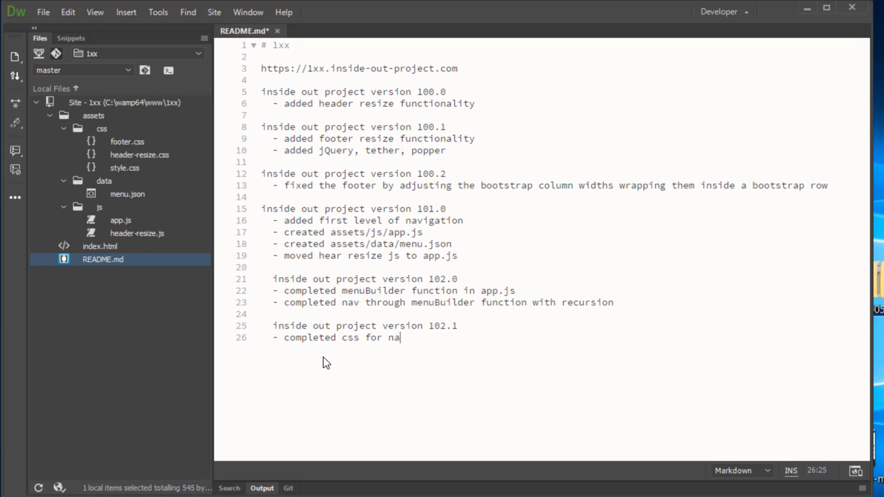
{"action": "type", "text": "vigation"}
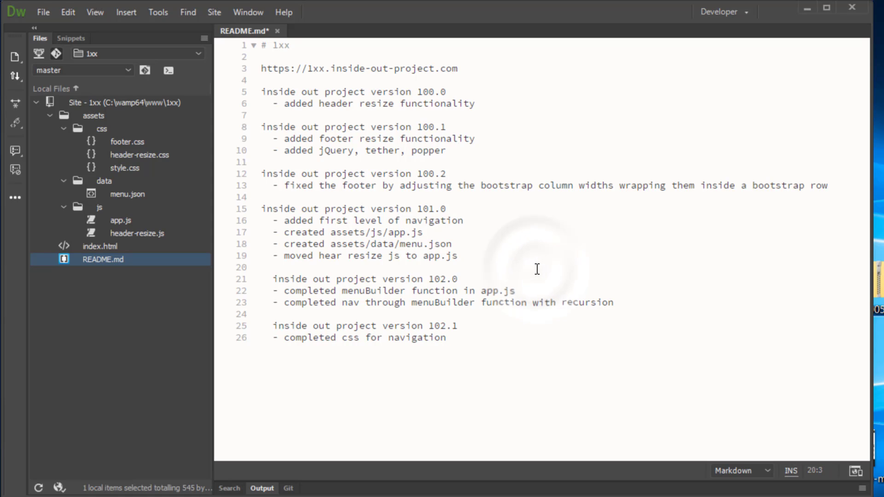
{"action": "key", "text": "ctrl+s"}
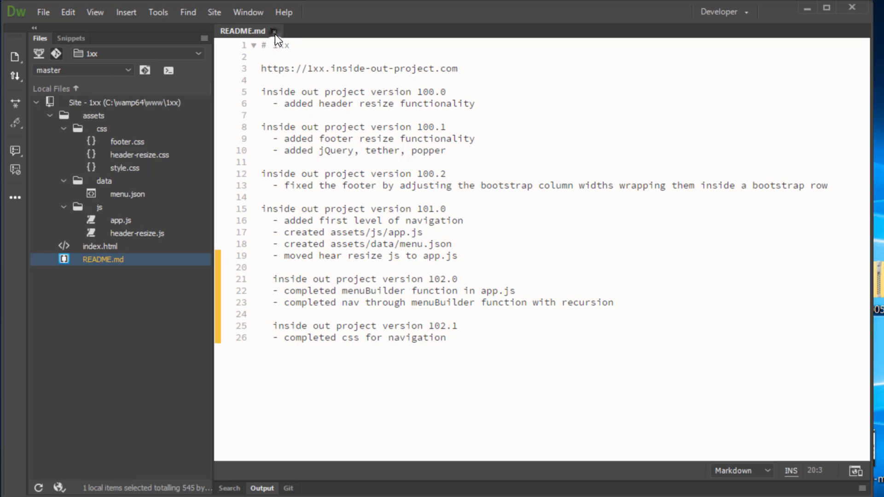
{"action": "left_click", "coordinate": [275, 31]}
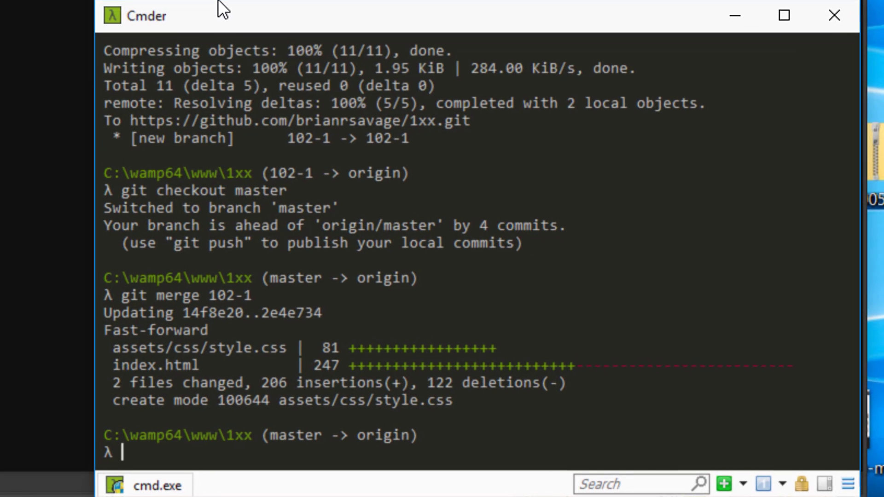
{"action": "mouse_move", "coordinate": [125, 284]}
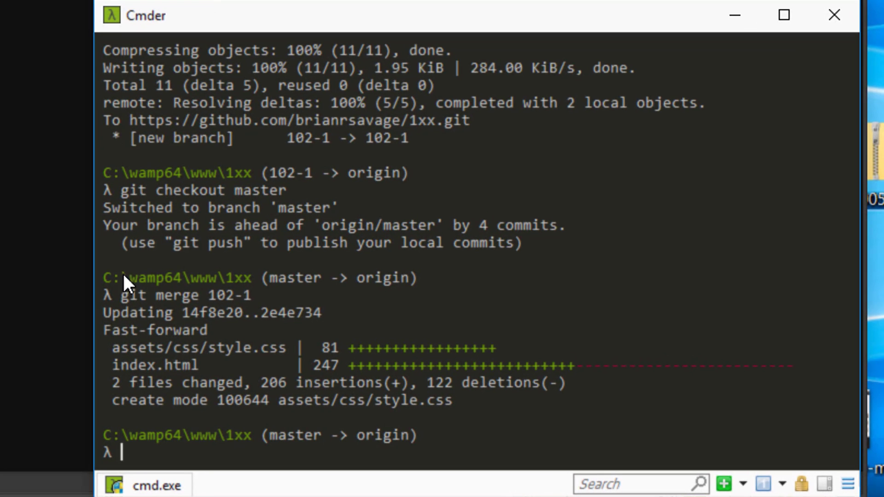
- Recall earlier git commands and commit on master with a 'merged branch in to master and pushing to production' message
{"action": "type", "text": "git checkout master"}
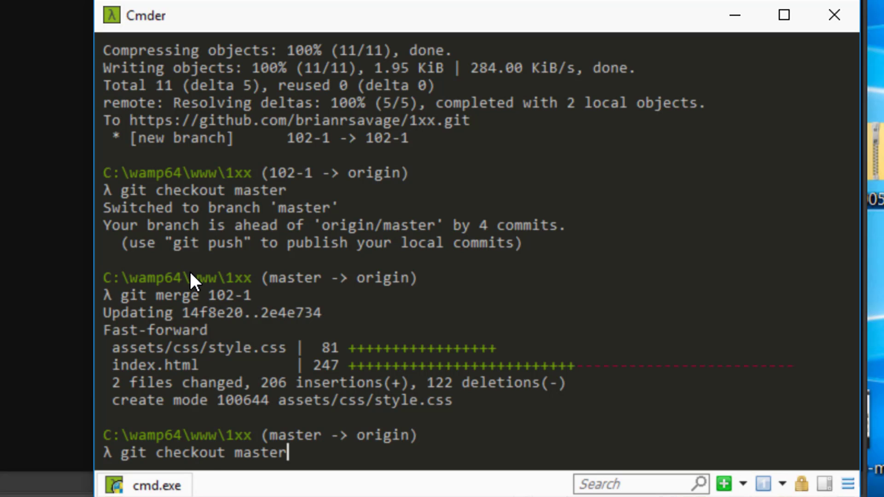
{"action": "type", "text": "git status"}
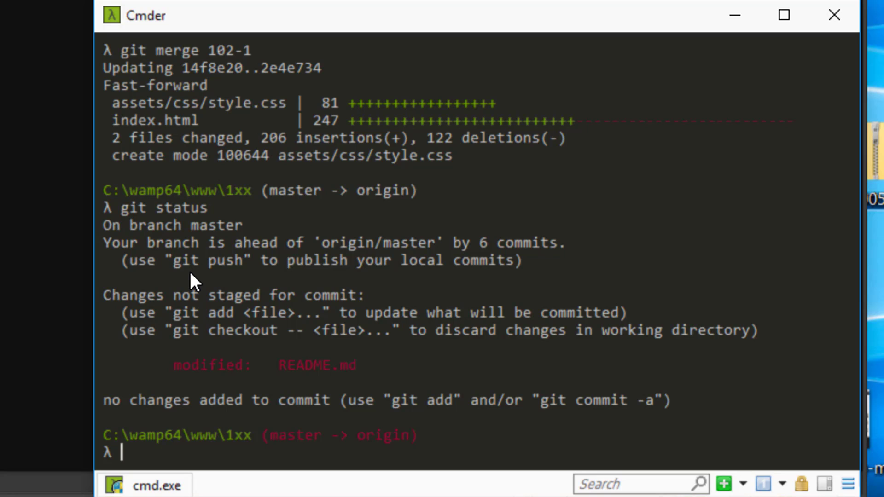
{"action": "type", "text": "git merge 102-1"}
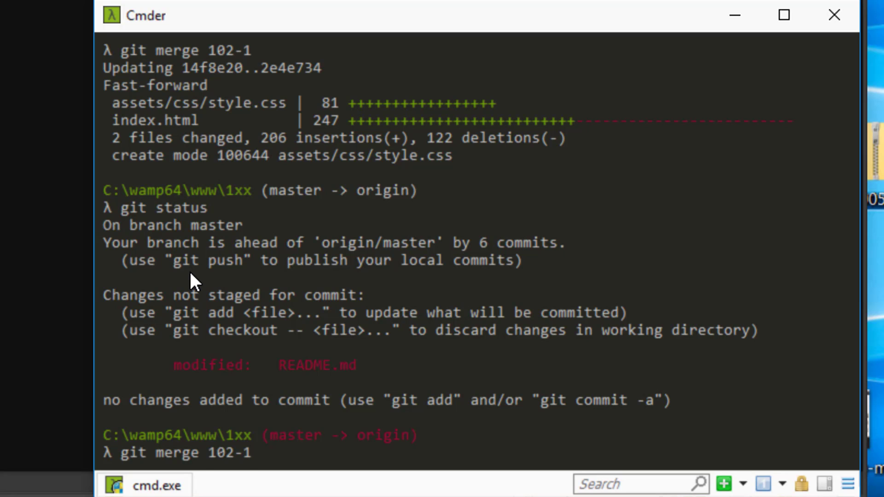
{"action": "type", "text": "git commit -m \"added style.css to assets/css and included css for top navigation menu. linked asstes/css/style.css to the index.html page.\""}
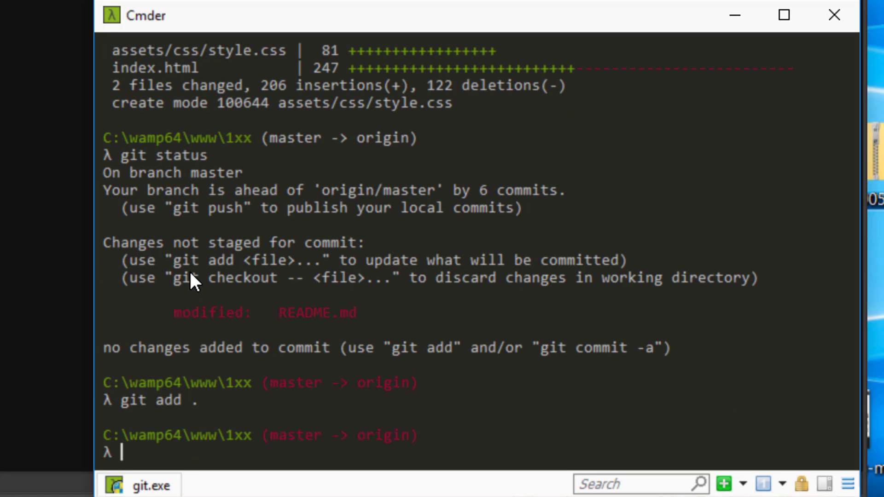
{"action": "type", "text": "git checkout -b \"102-1\""}
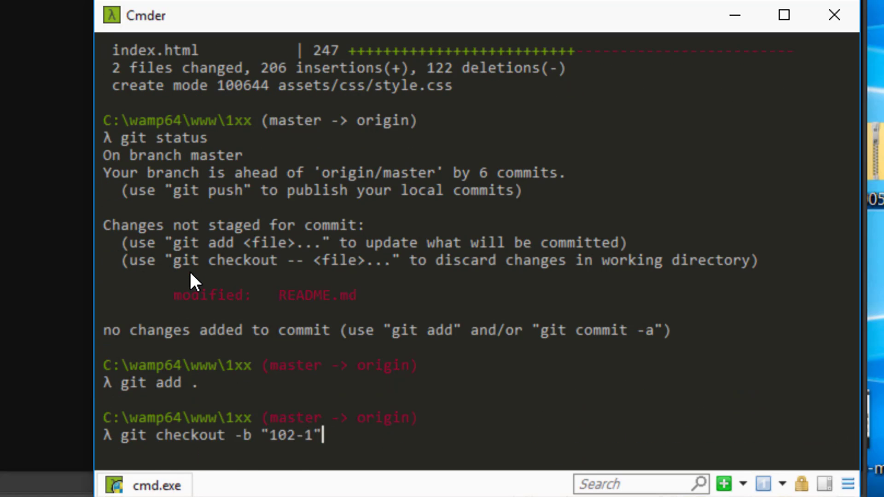
{"action": "type", "text": "git merge 102-0"}
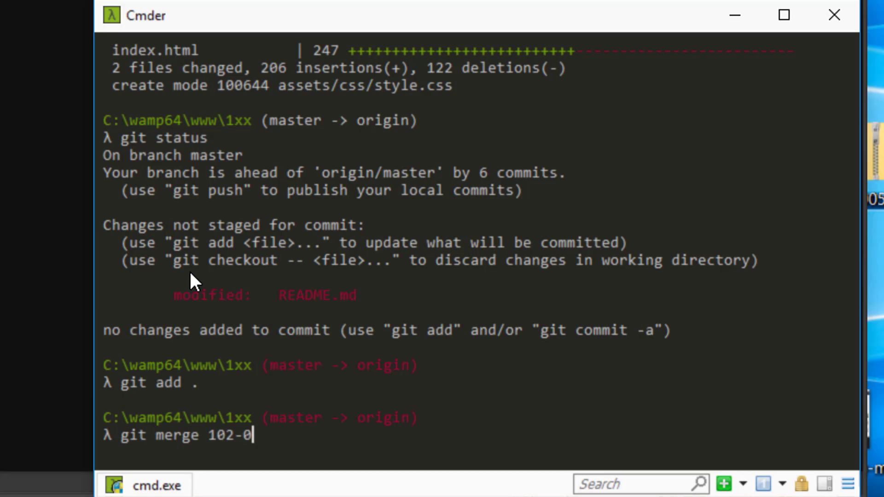
{"action": "type", "text": "git checkout -b \"102-0\""}
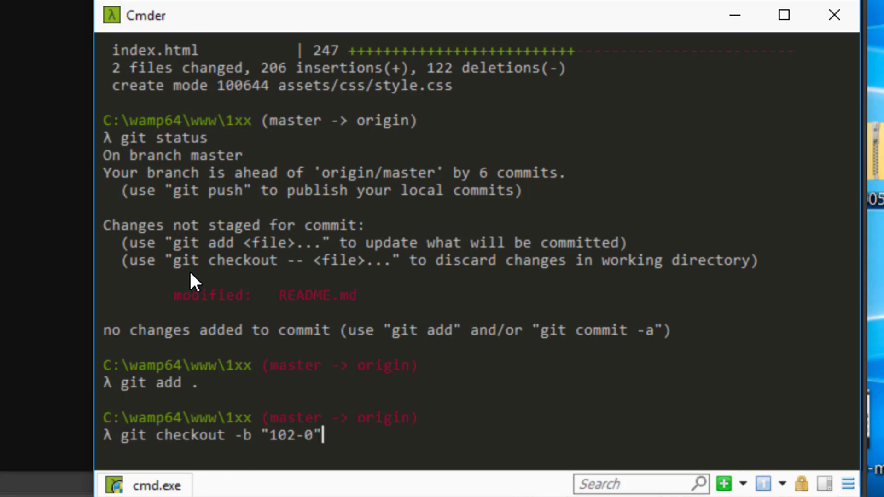
{"action": "type", "text": "git commit -m \"merged 401-1 branch in to master and pushing to production\""}
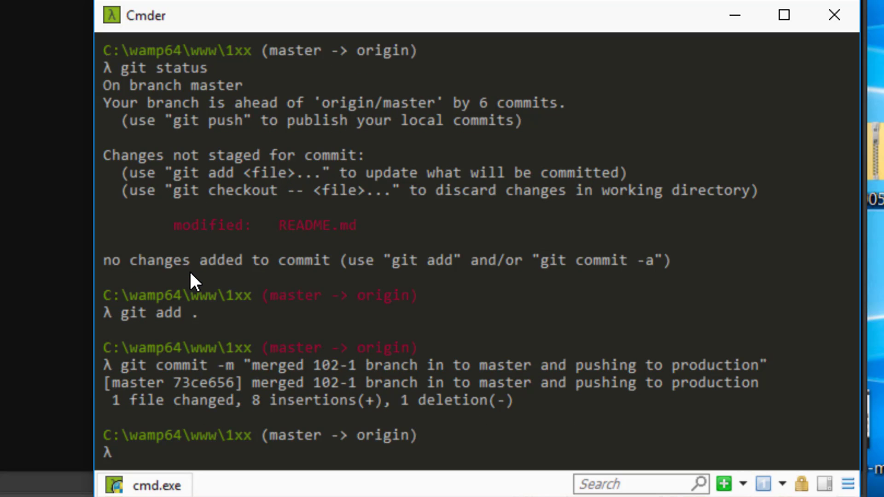
- Push master to the GitHub origin, entering username 'anrsavage' when prompted
{"action": "type", "text": "git"}
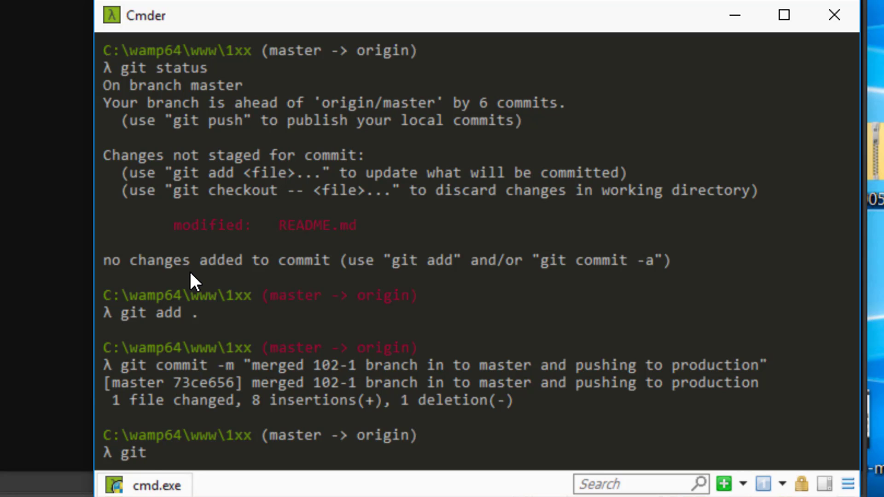
{"action": "type", "text": "push"}
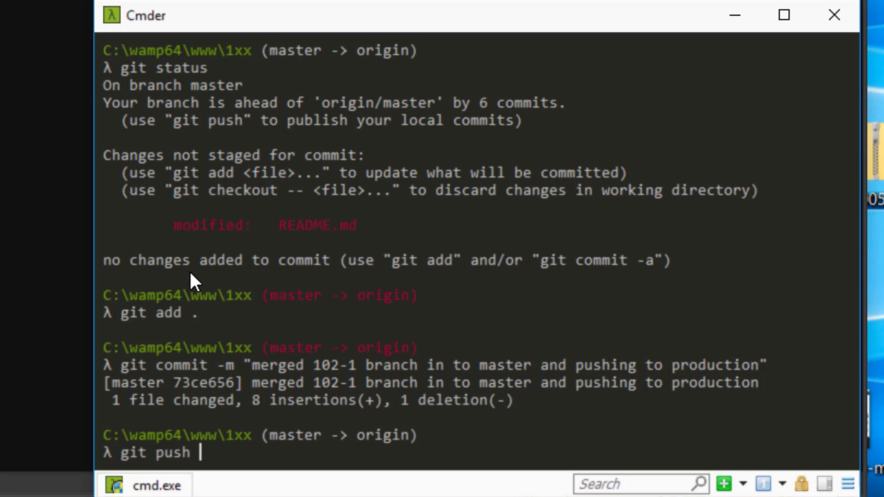
{"action": "type", "text": "origin"}
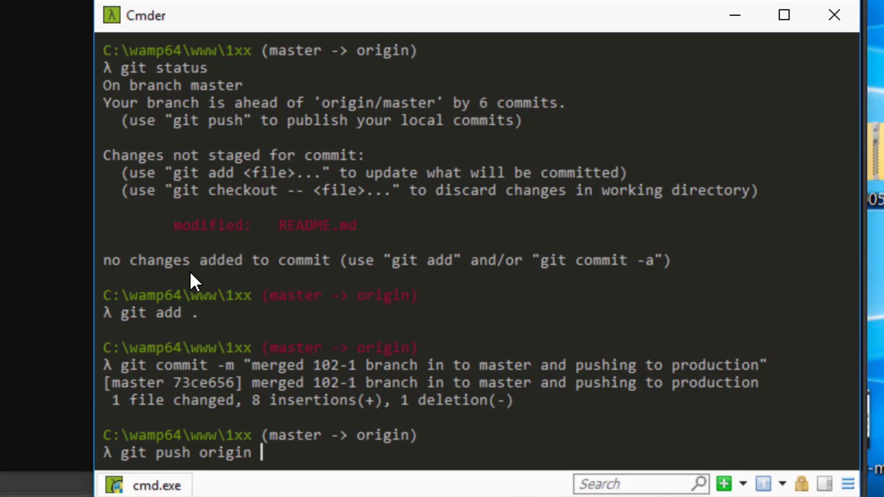
{"action": "type", "text": "mas"}
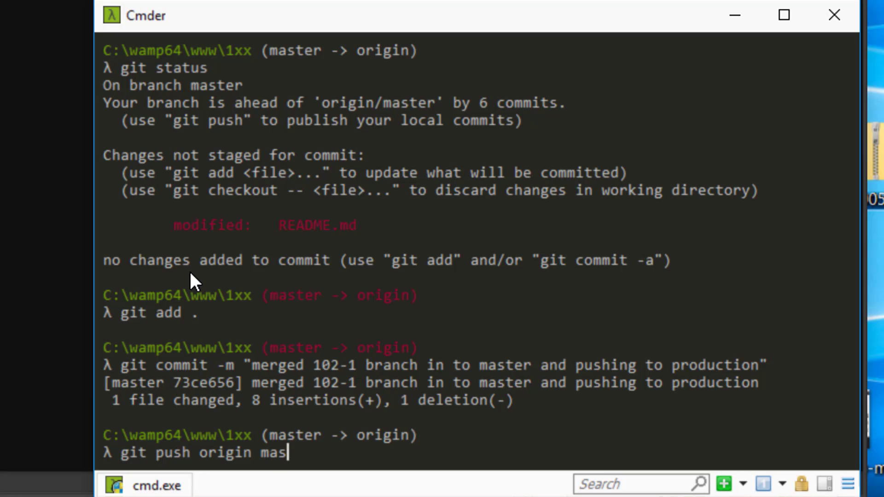
{"action": "type", "text": "ter"}
{"action": "type", "text": "bri"}
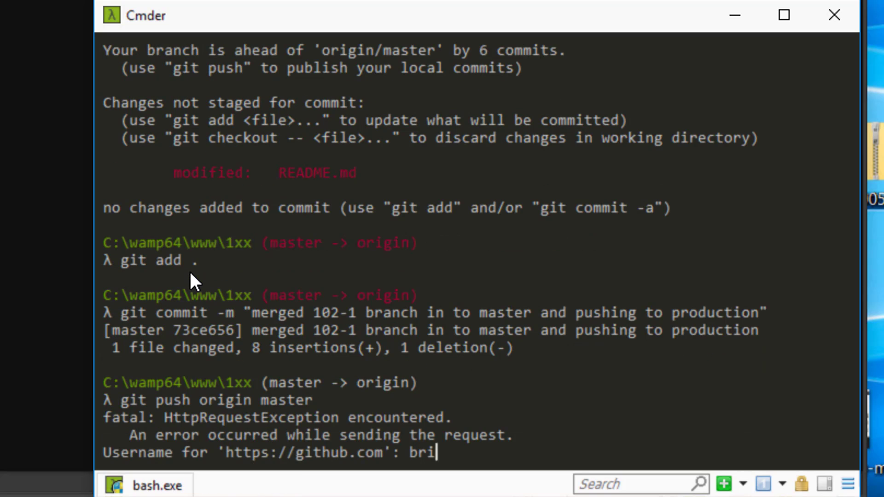
{"action": "type", "text": "anrsavage"}
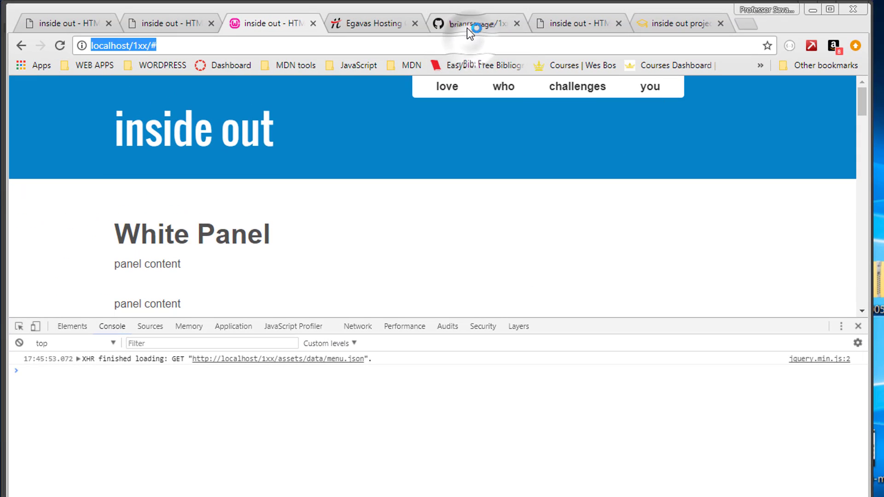
- Verify style.css in the repo's assets/css folder, then reload the GitHub Pages site
{"action": "left_click", "coordinate": [475, 23]}
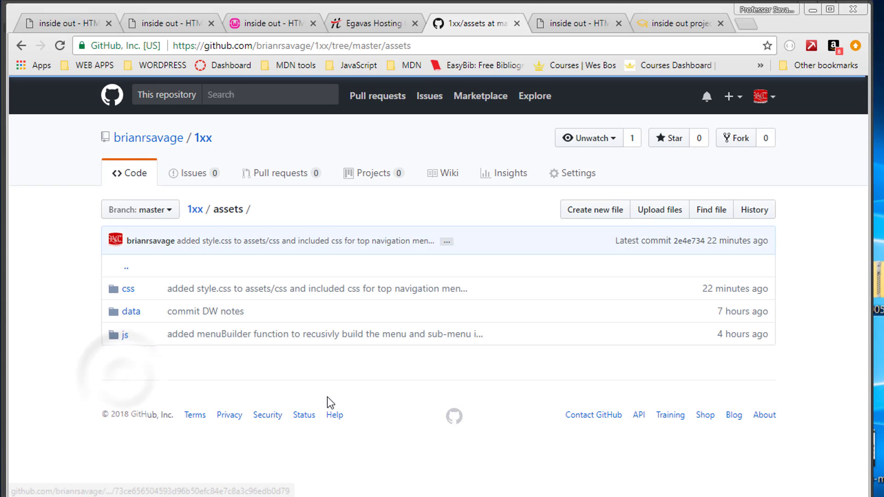
{"action": "left_click", "coordinate": [128, 289]}
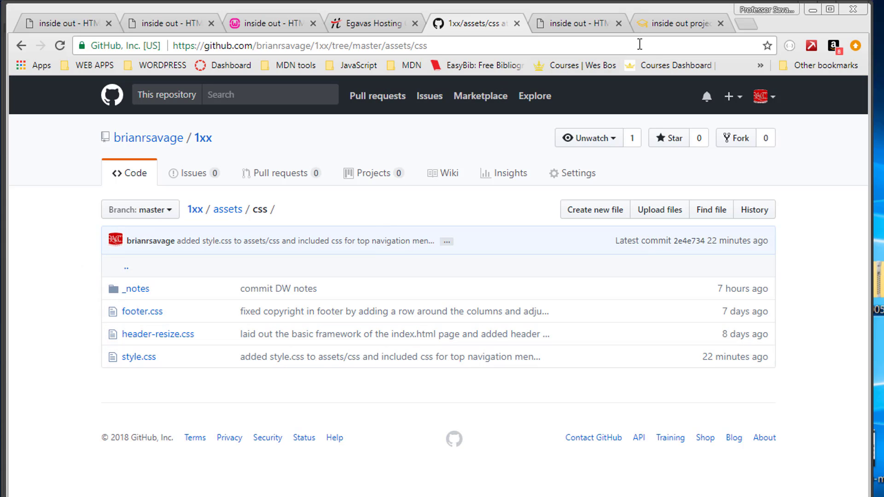
{"action": "left_click", "coordinate": [571, 23]}
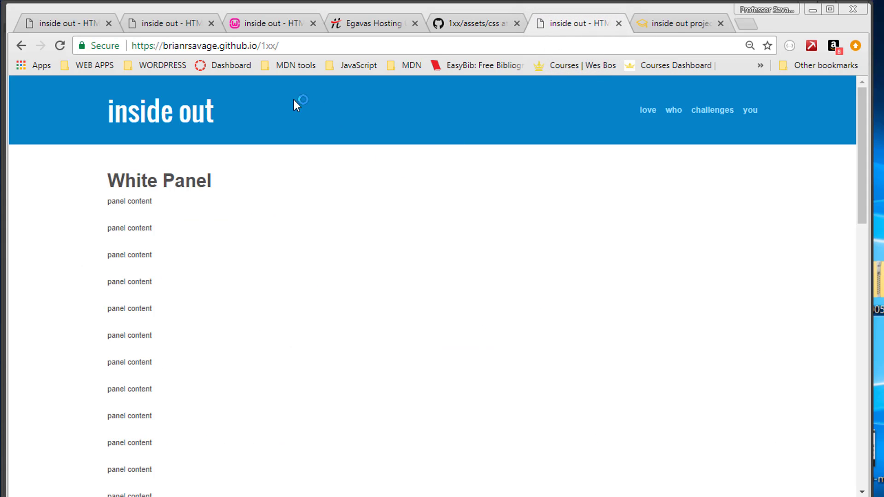
{"action": "left_click", "coordinate": [59, 46]}
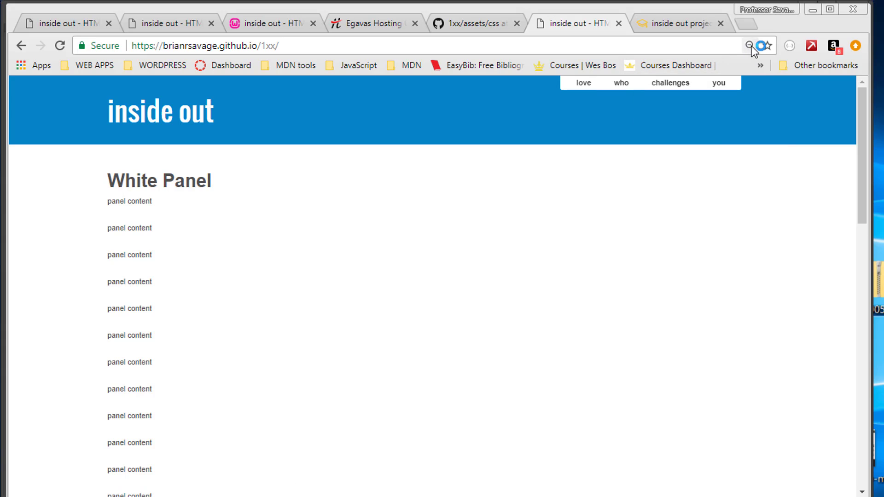
{"action": "left_click", "coordinate": [748, 46]}
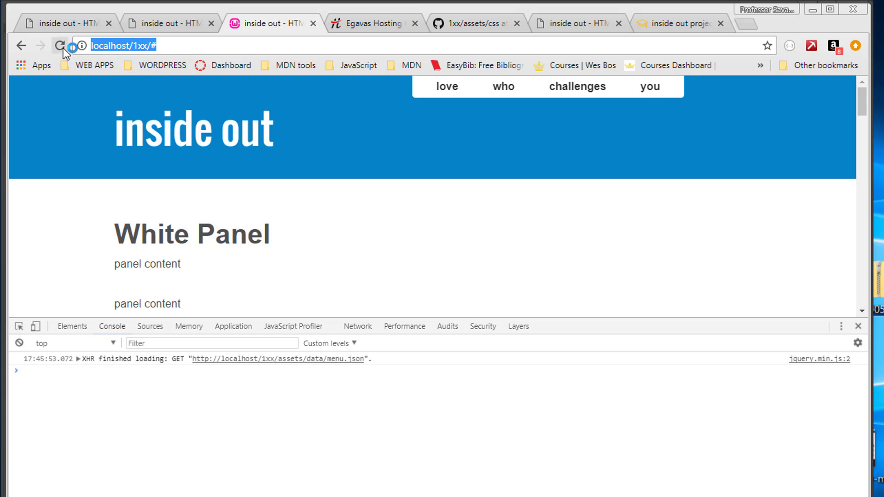
- Reload the localhost inside out site and check the 'who' dropdown submenu
{"action": "left_click", "coordinate": [60, 46]}
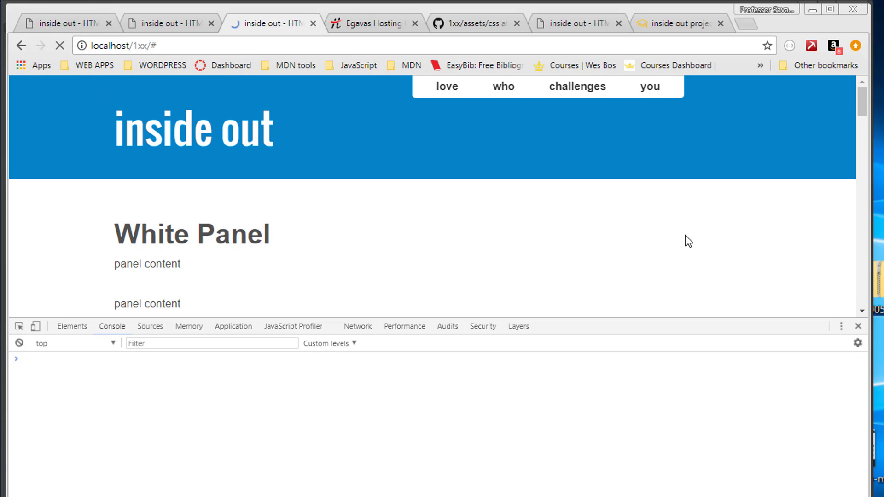
{"action": "left_click", "coordinate": [578, 87]}
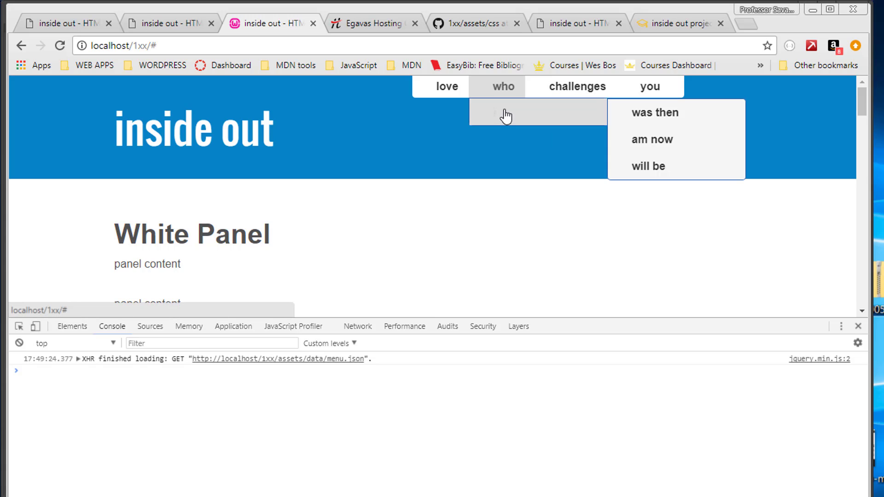
{"action": "mouse_move", "coordinate": [345, 97]}
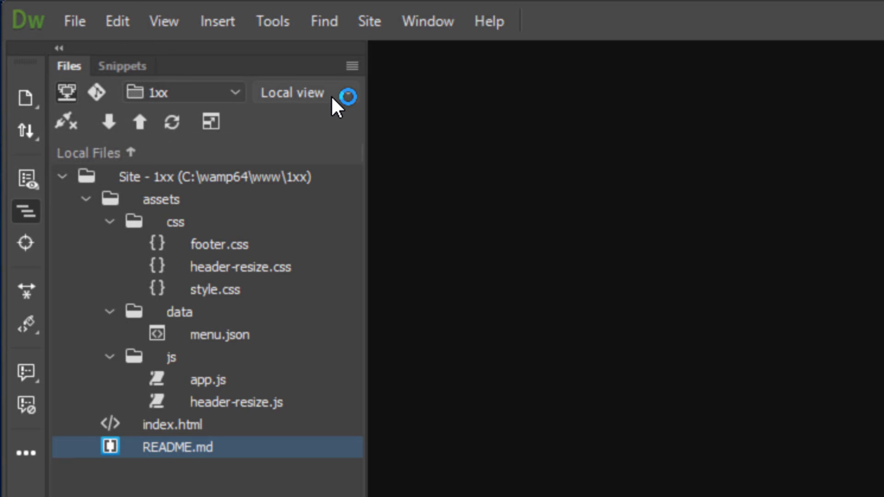
{"action": "left_click", "coordinate": [292, 92]}
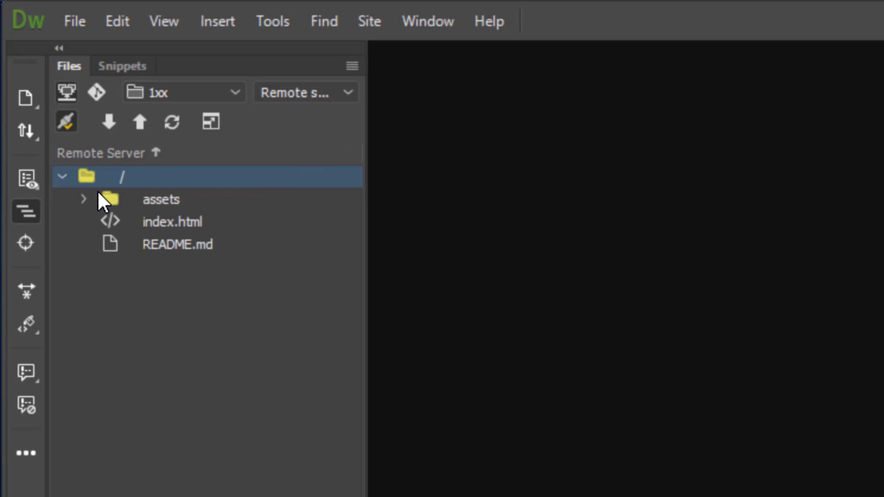
{"action": "left_click", "coordinate": [85, 199]}
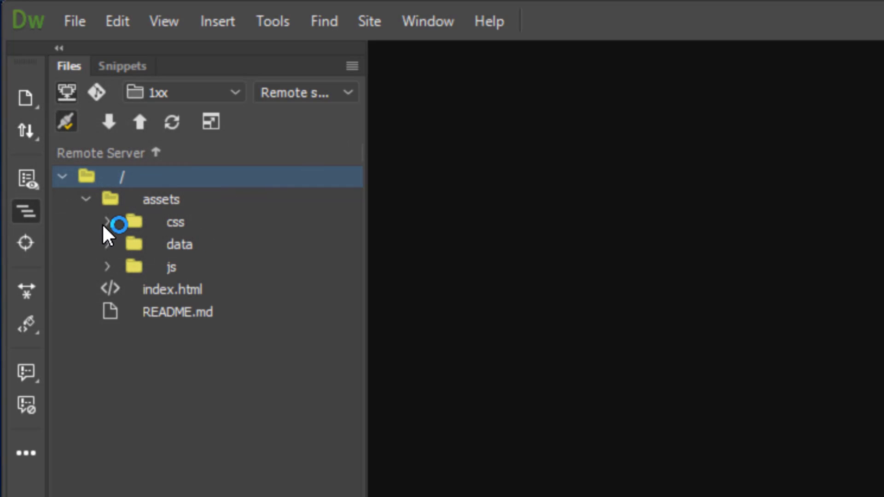
{"action": "left_click", "coordinate": [106, 222]}
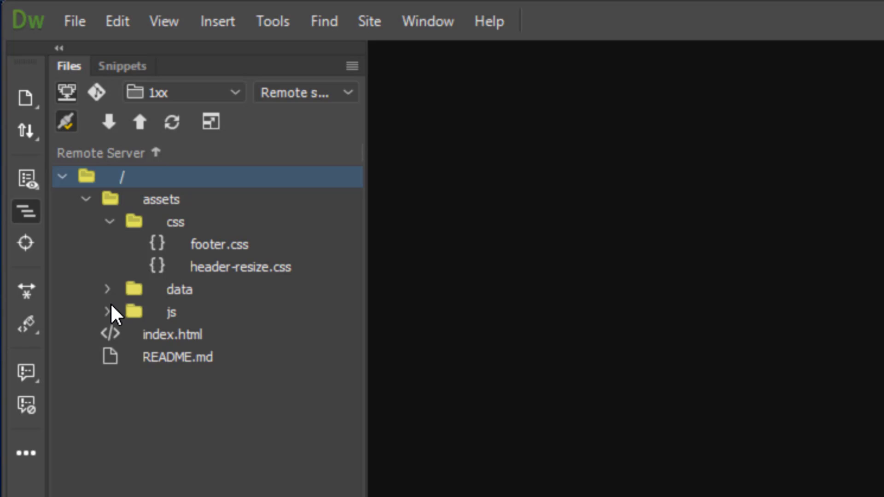
{"action": "left_click", "coordinate": [108, 289]}
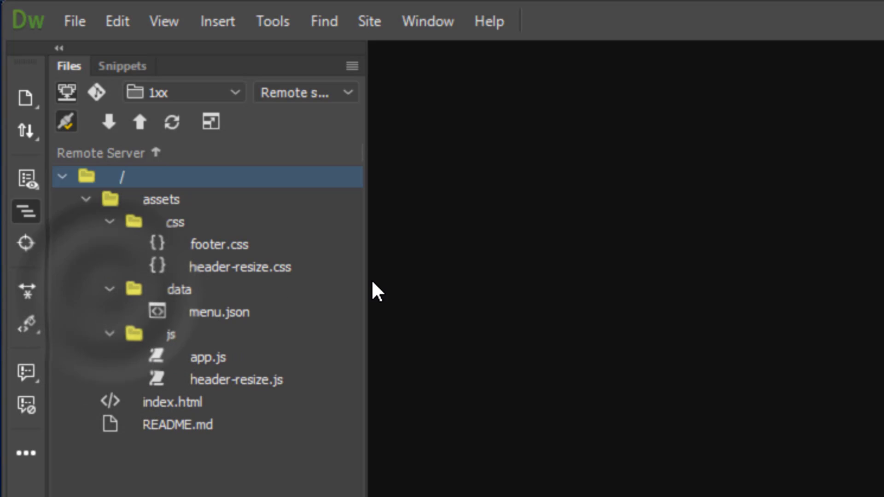
{"action": "left_click", "coordinate": [304, 92]}
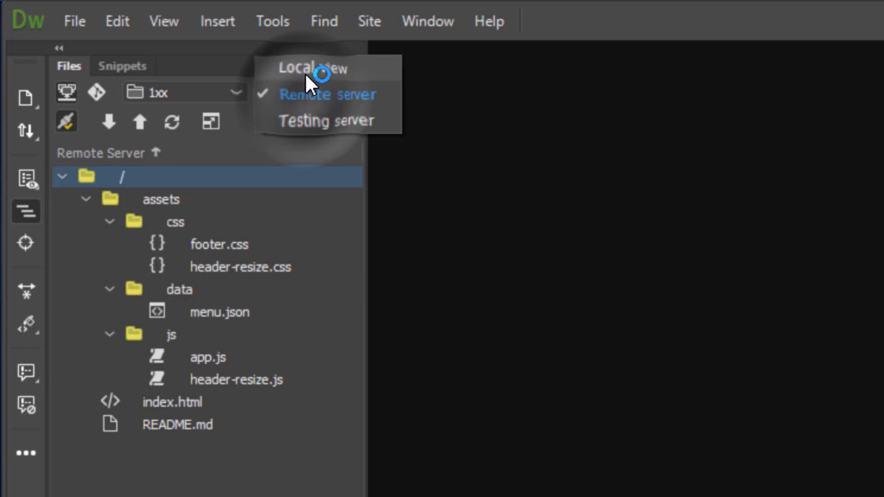
{"action": "left_click", "coordinate": [313, 68]}
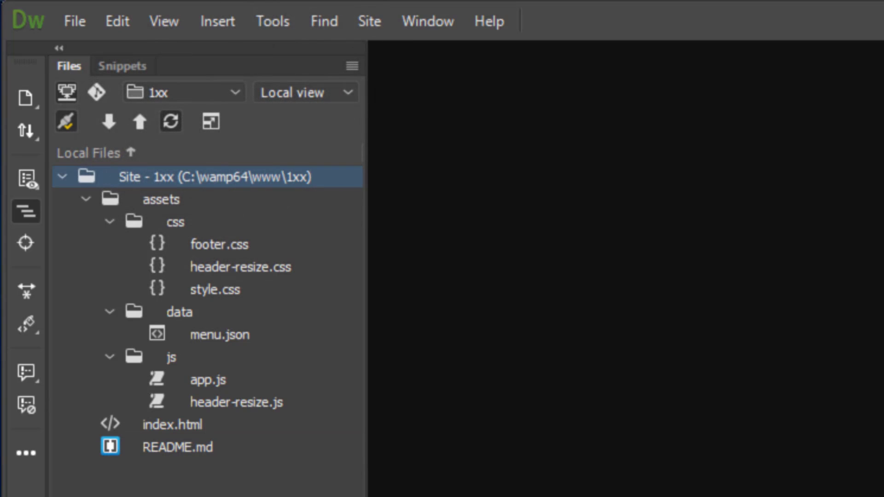
{"action": "left_click", "coordinate": [66, 120]}
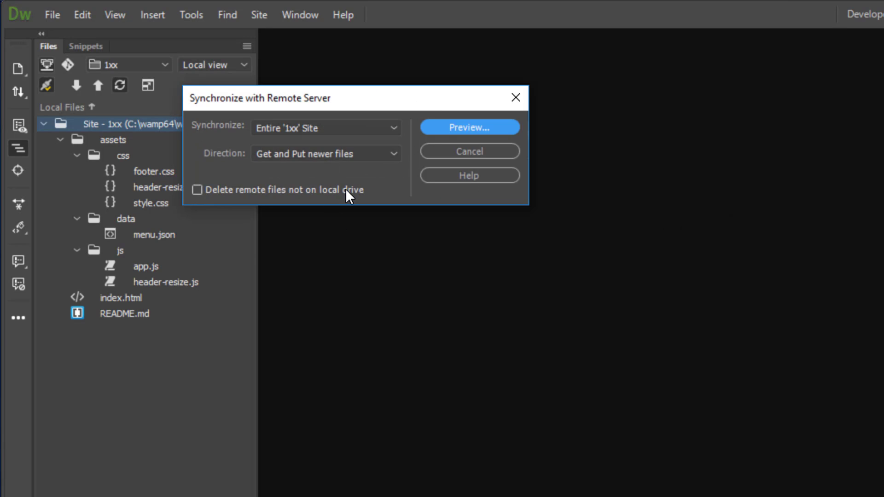
- Synchronize with deletion of remote-only files and upload the four newer files, including style.css
{"action": "left_click", "coordinate": [198, 190]}
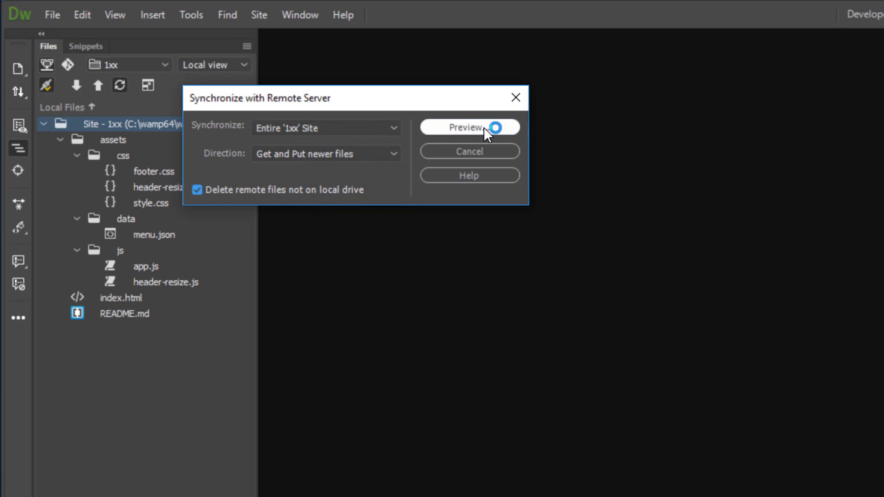
{"action": "left_click", "coordinate": [469, 127]}
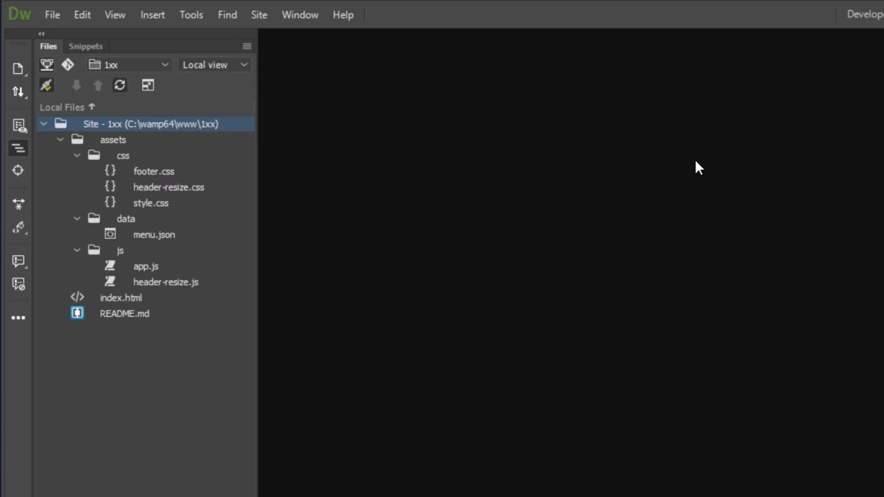
{"action": "left_click", "coordinate": [120, 85]}
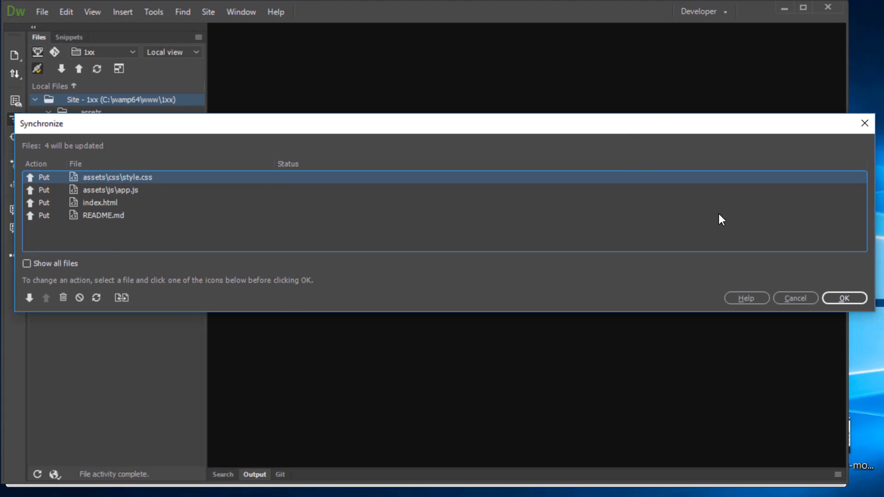
{"action": "mouse_move", "coordinate": [876, 209]}
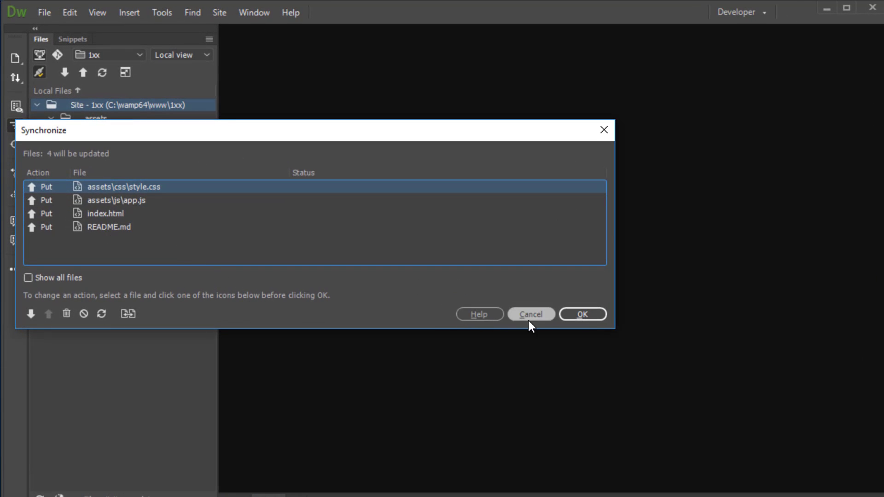
{"action": "left_click", "coordinate": [582, 314]}
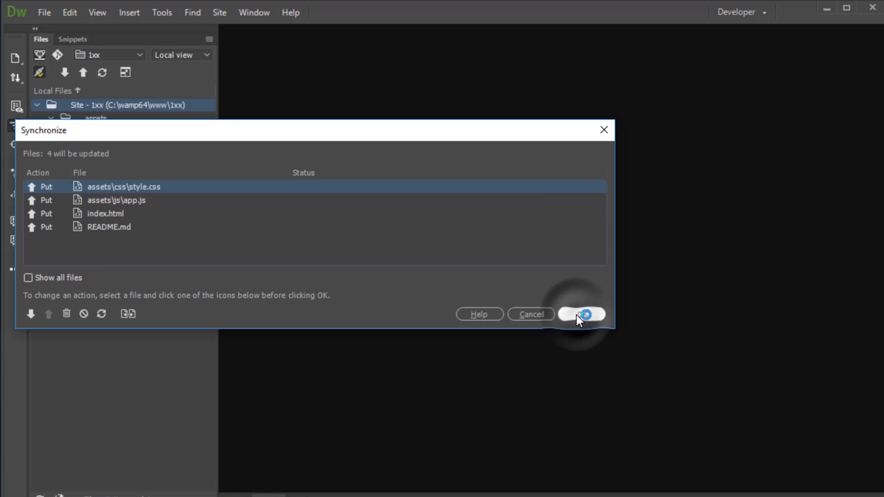
{"action": "left_click", "coordinate": [580, 315]}
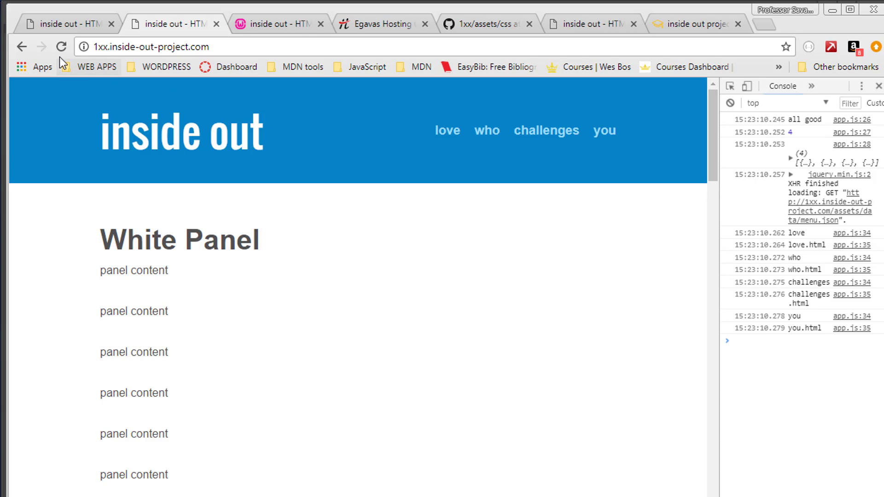
- Hard-reload the live 1xx site and follow 'was then' in the 'who' dropdown
{"action": "right_click", "coordinate": [61, 47]}
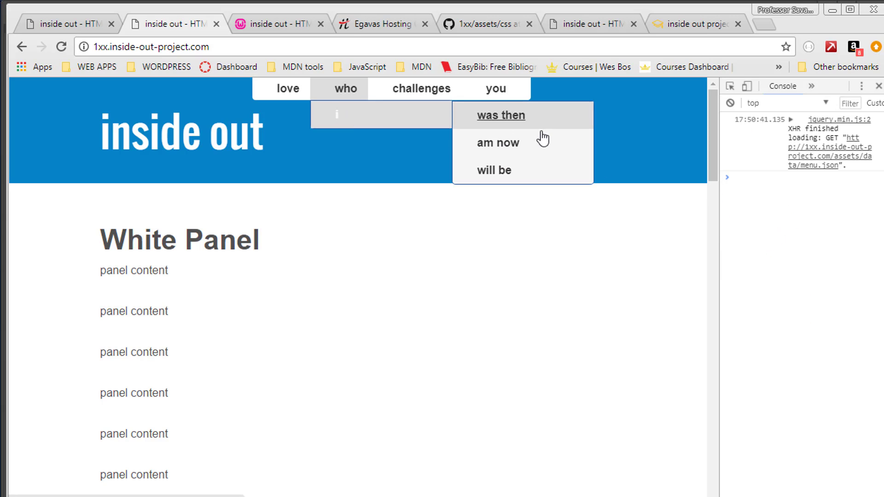
{"action": "left_click", "coordinate": [287, 89]}
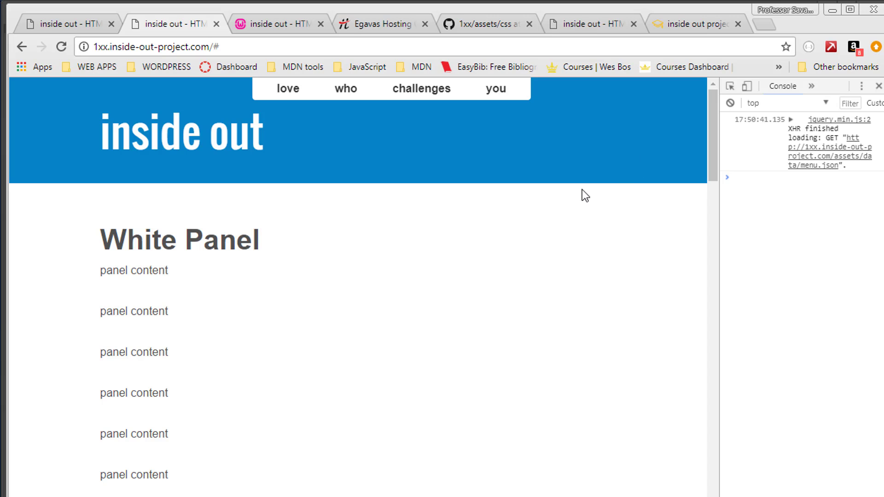
{"action": "mouse_move", "coordinate": [473, 158]}
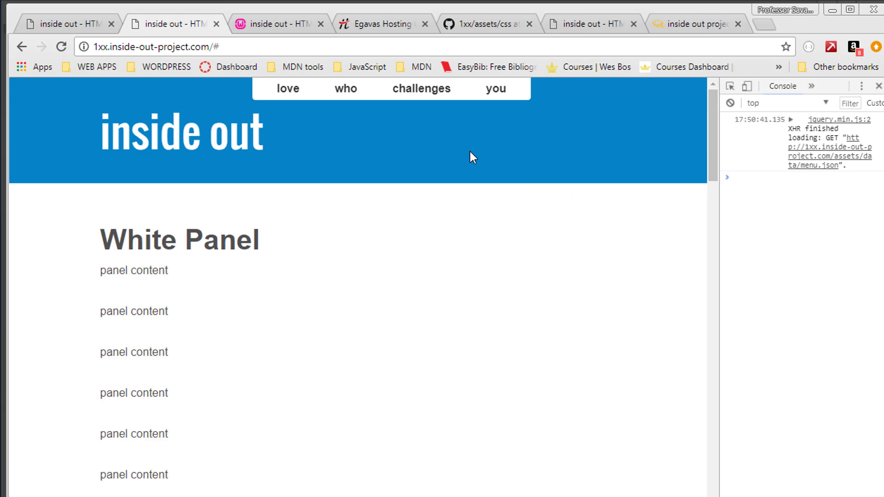